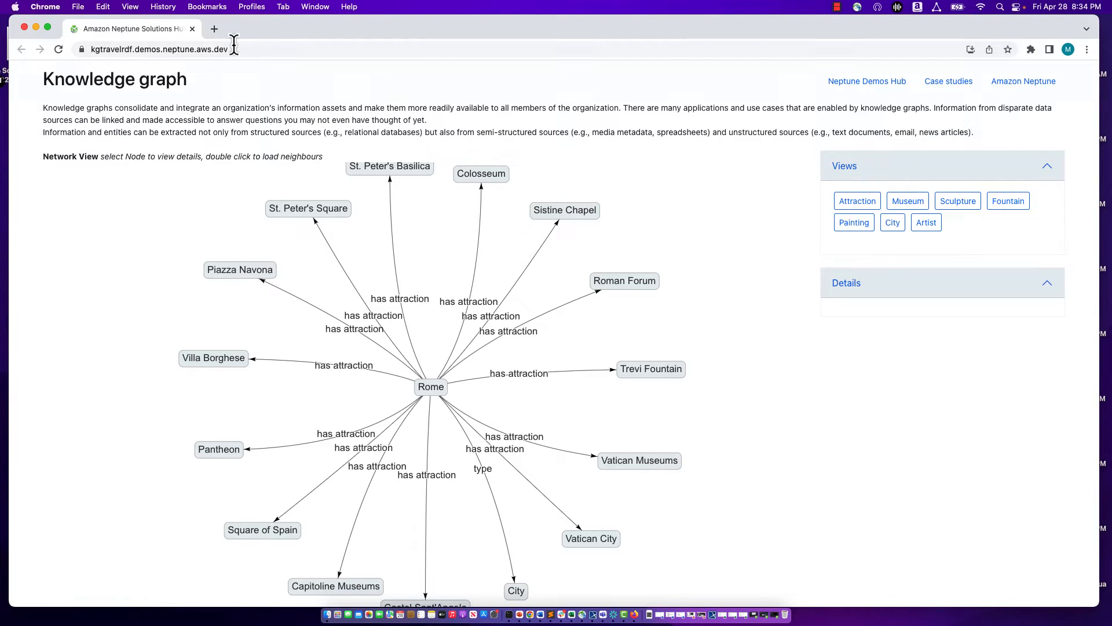
{"action": "mouse_move", "coordinate": [250, 50]}
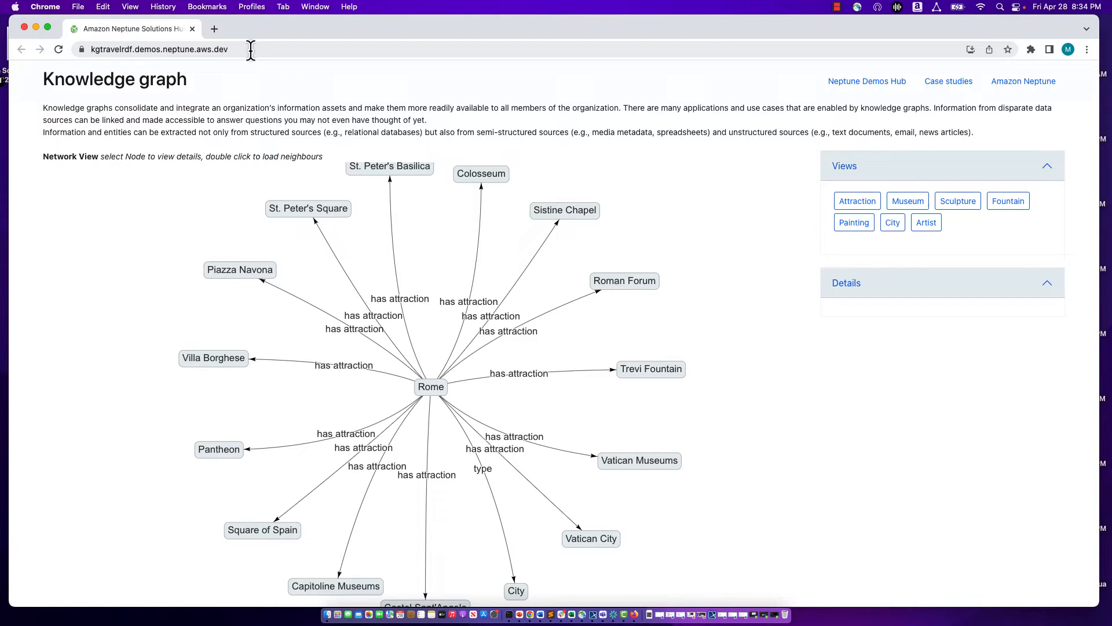
{"action": "mouse_move", "coordinate": [337, 178]}
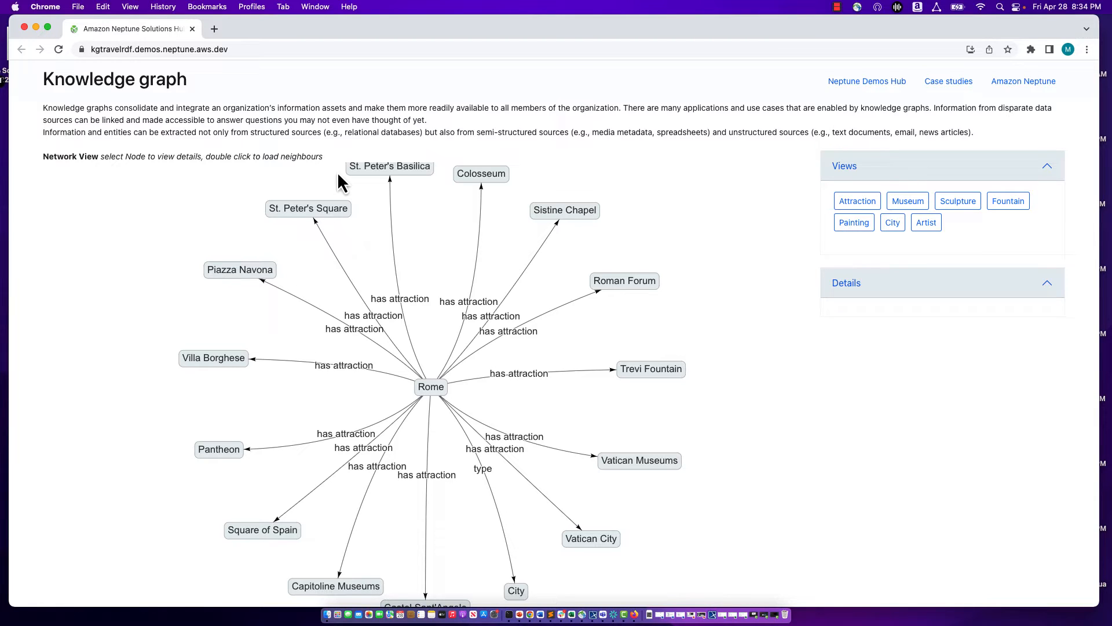
{"action": "mouse_move", "coordinate": [418, 404]}
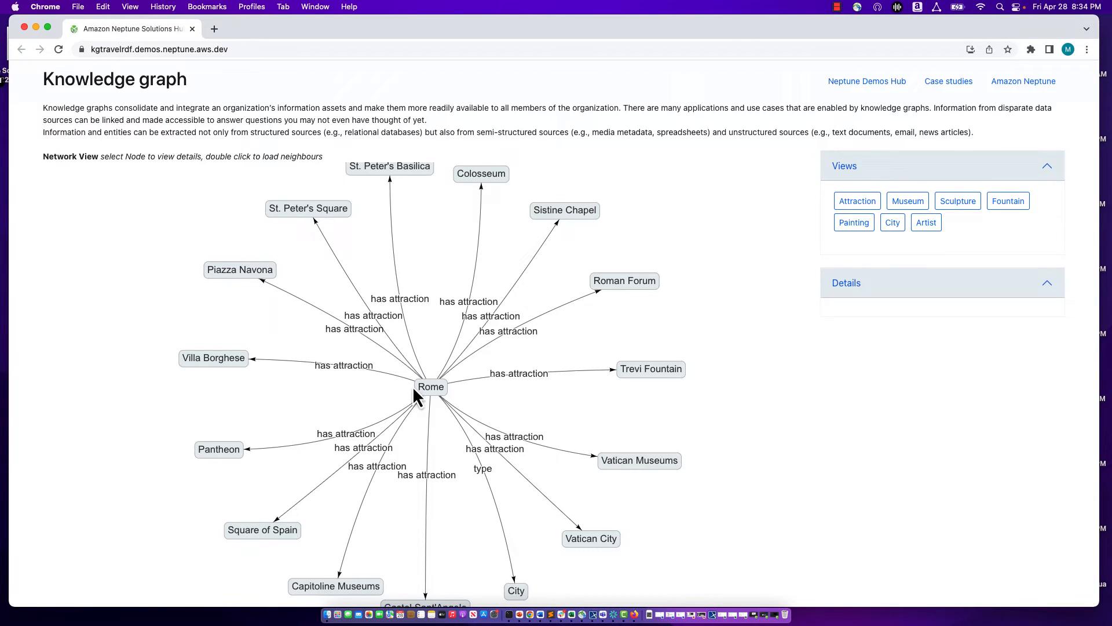
{"action": "mouse_move", "coordinate": [398, 241]}
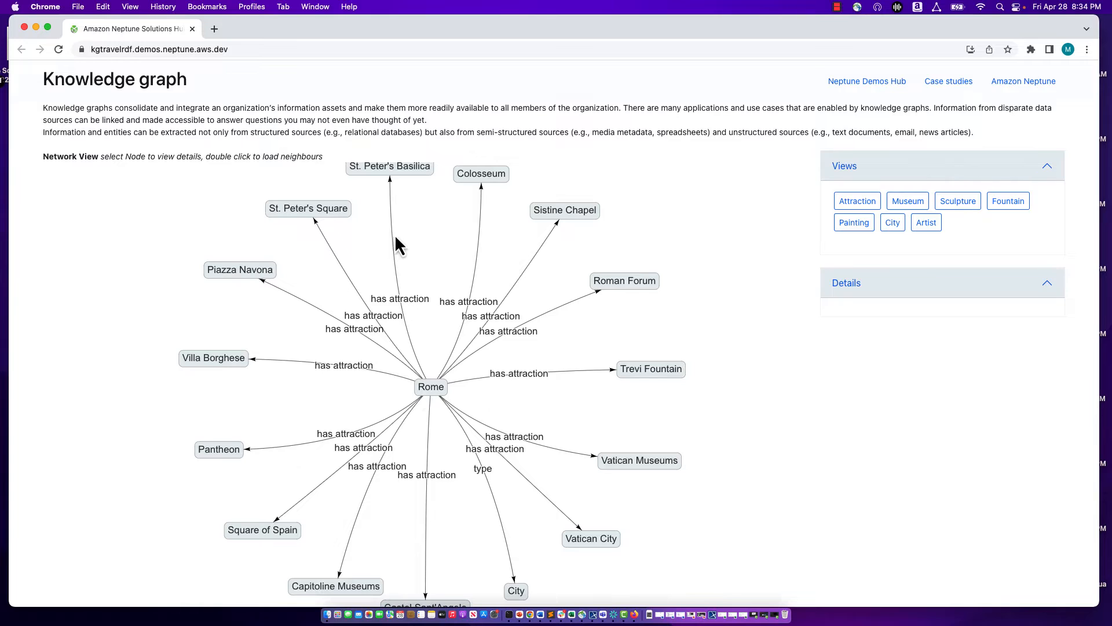
{"action": "mouse_move", "coordinate": [374, 213]}
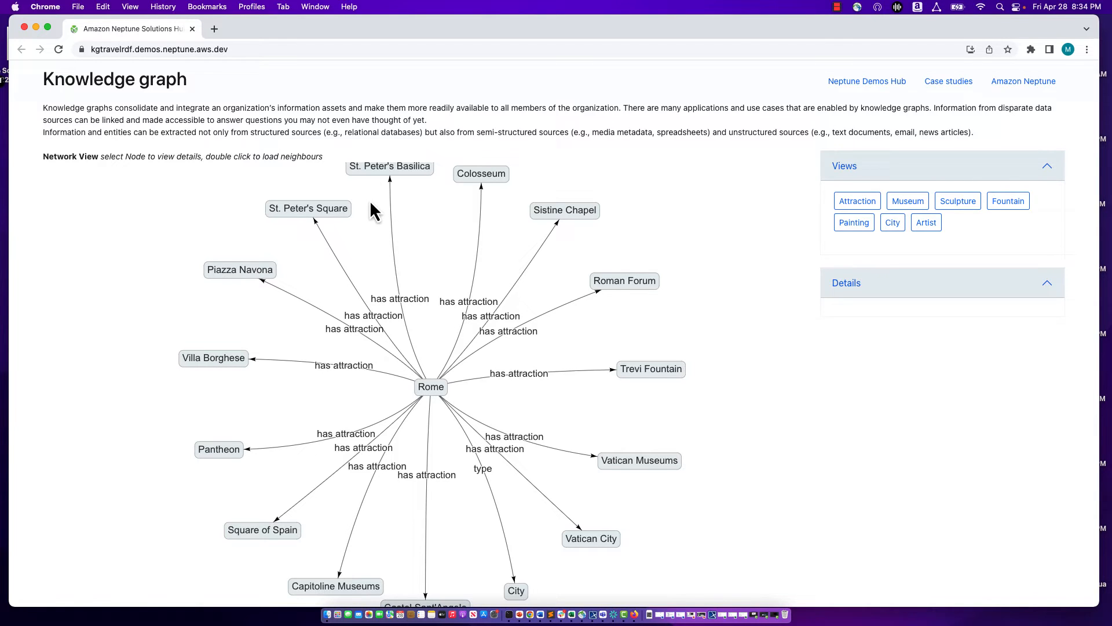
{"action": "mouse_move", "coordinate": [406, 301]}
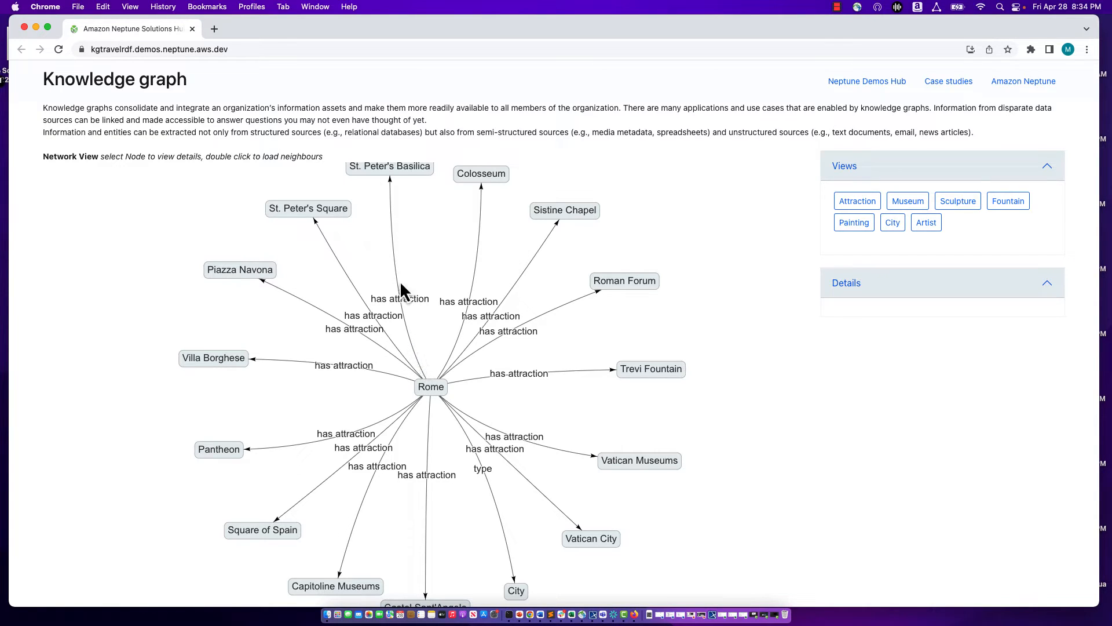
{"action": "mouse_move", "coordinate": [408, 319]}
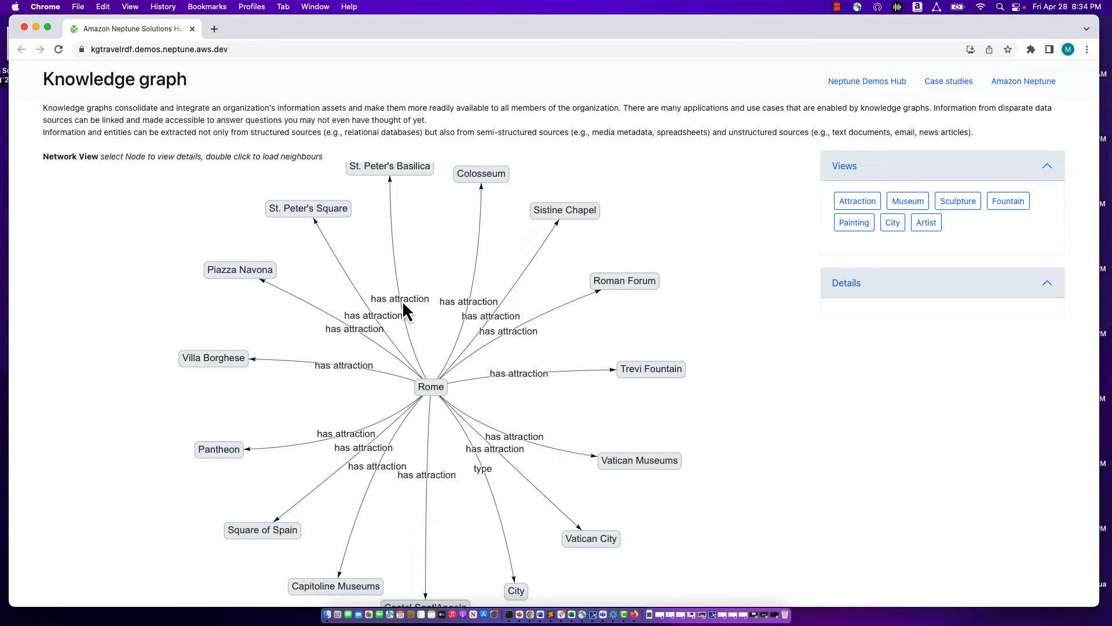
{"action": "mouse_move", "coordinate": [418, 359]}
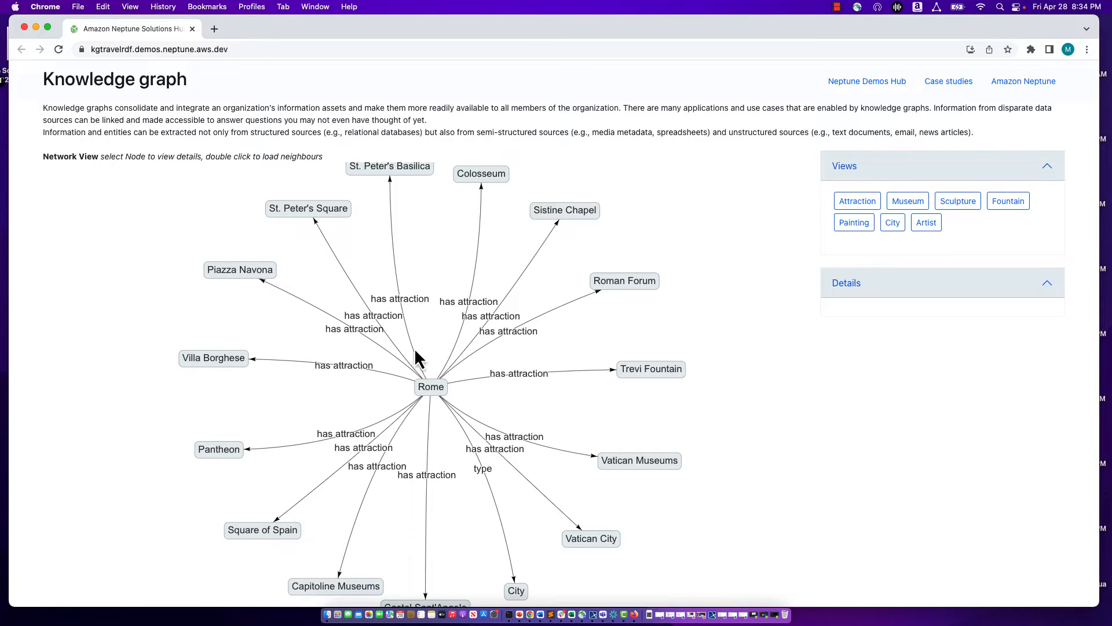
{"action": "mouse_move", "coordinate": [387, 173]}
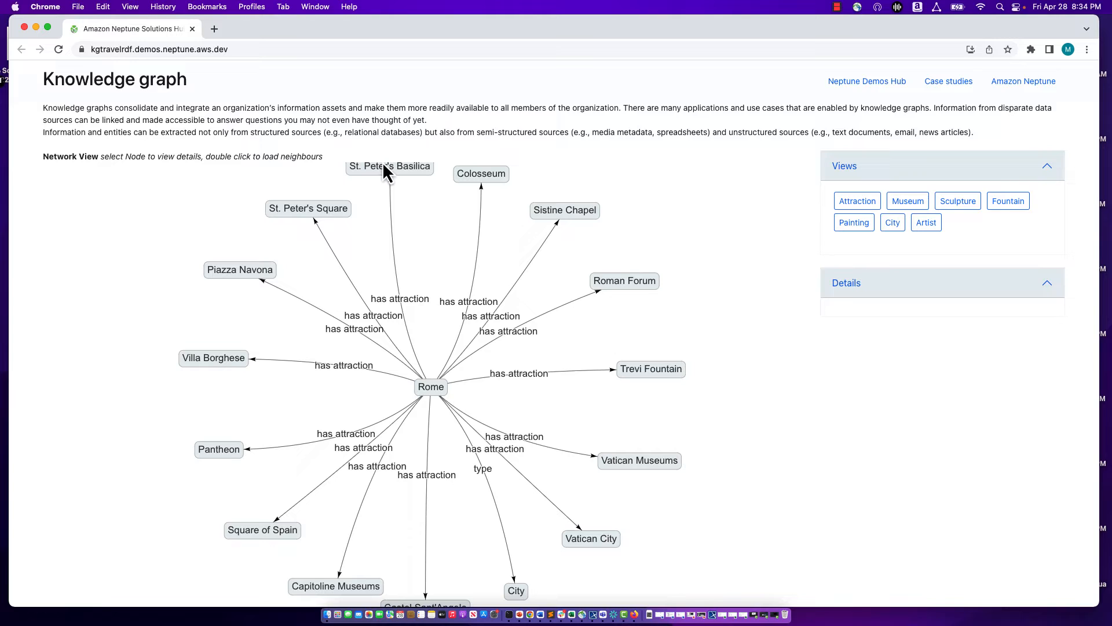
{"action": "mouse_move", "coordinate": [429, 244]}
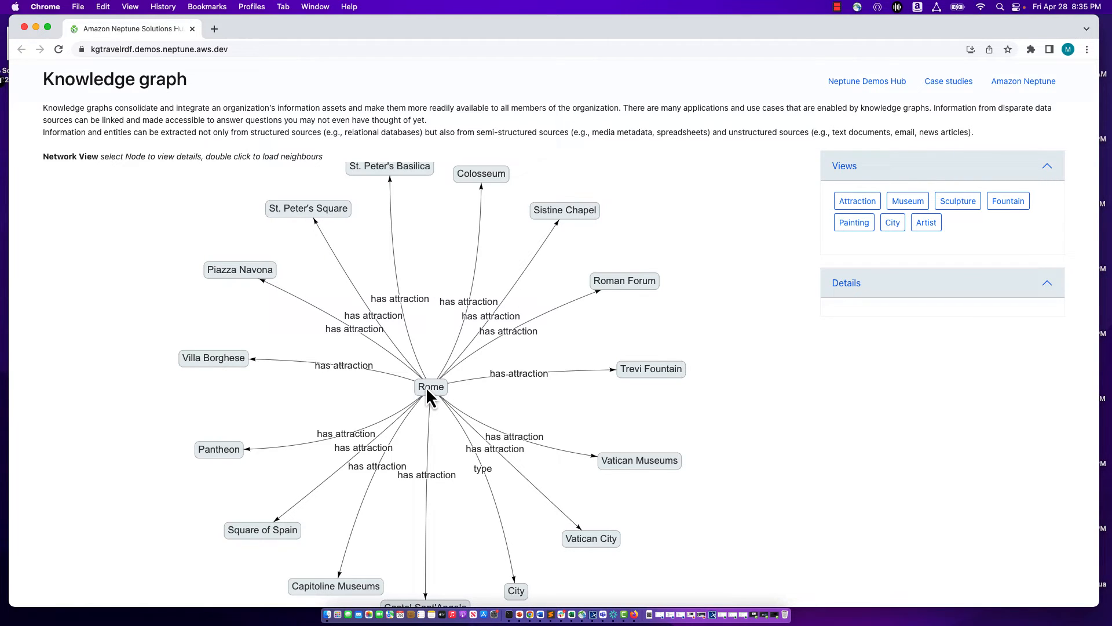
- Show Rome's details and select its geonames sameAs address
{"action": "left_click", "coordinate": [428, 387]}
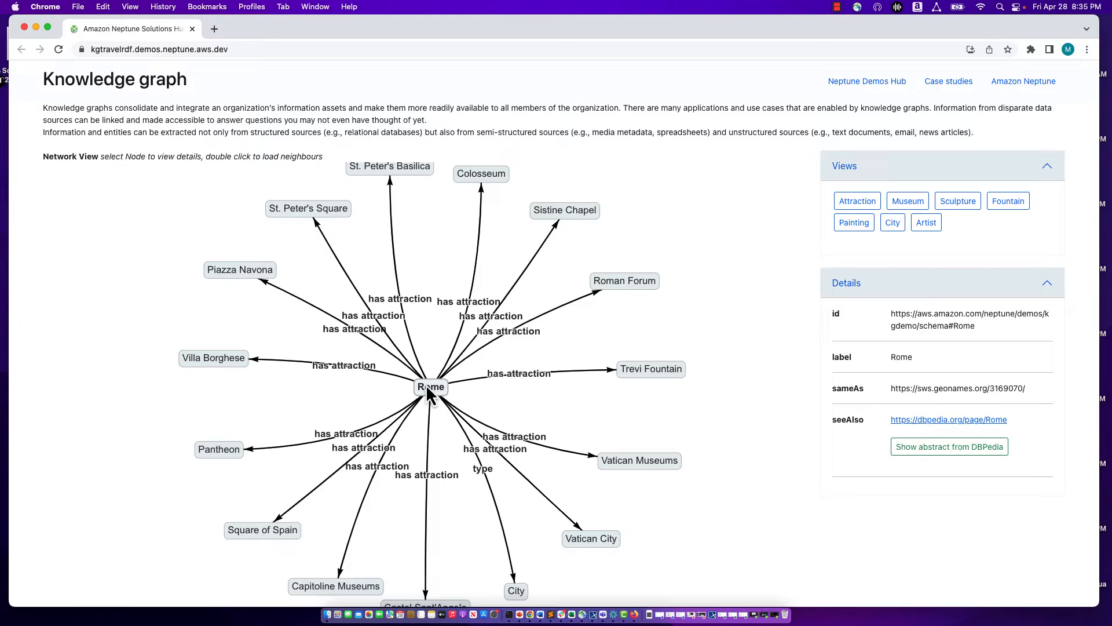
{"action": "mouse_move", "coordinate": [402, 366]}
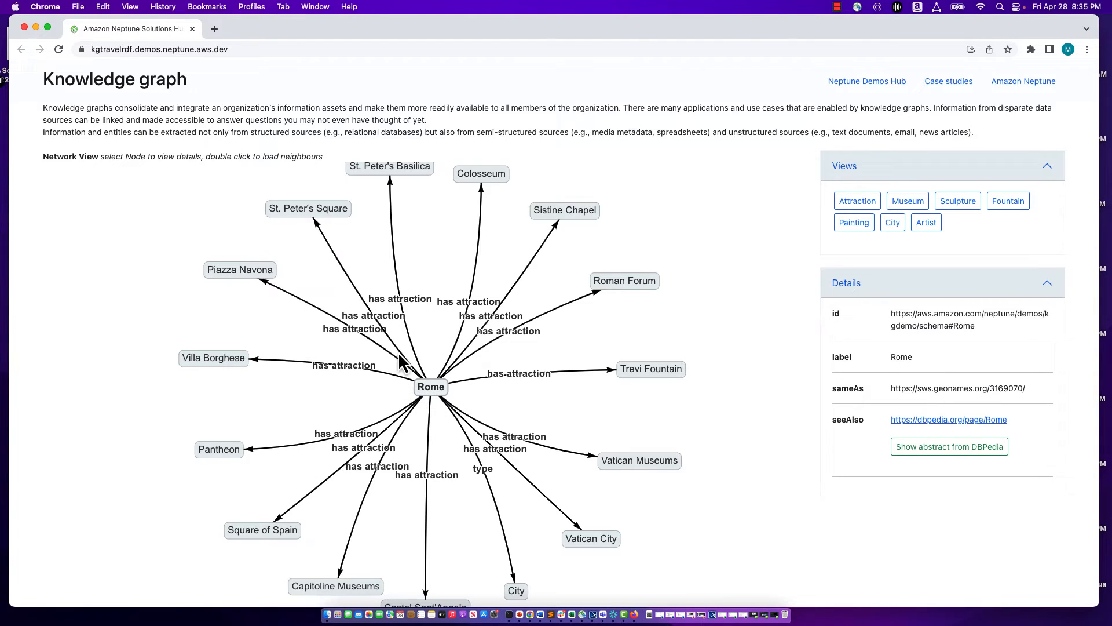
{"action": "mouse_move", "coordinate": [468, 399]}
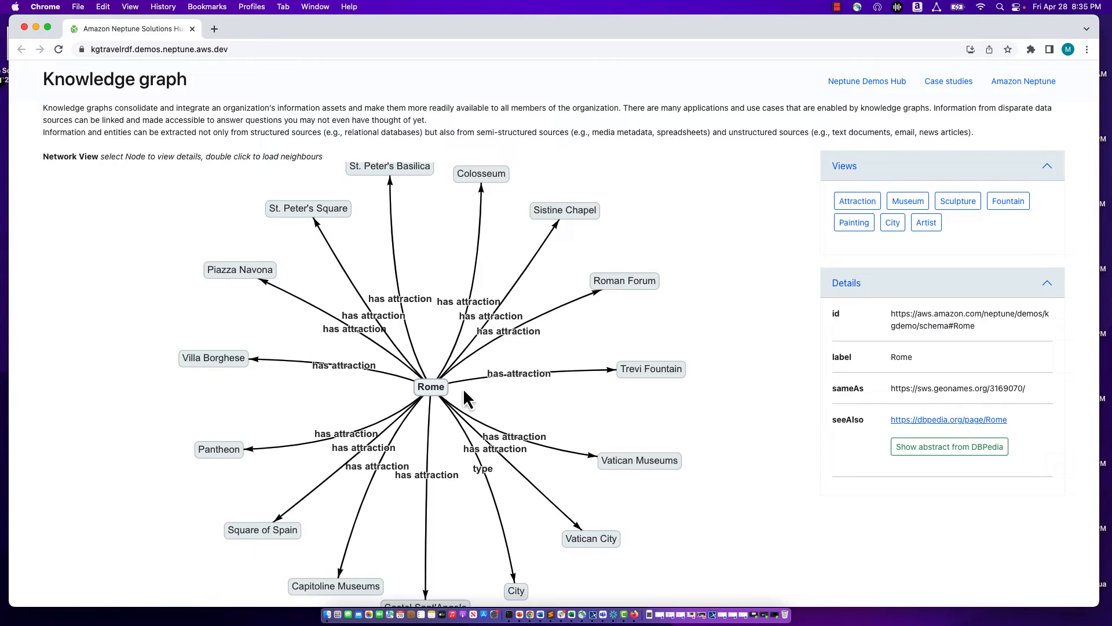
{"action": "mouse_move", "coordinate": [447, 403]}
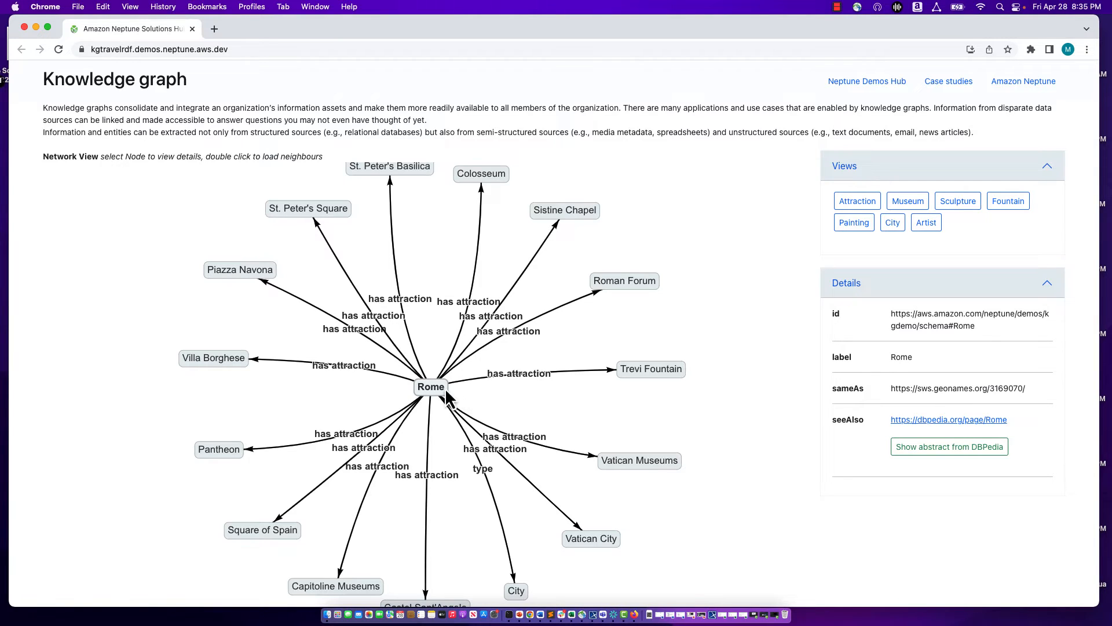
{"action": "mouse_move", "coordinate": [389, 176]}
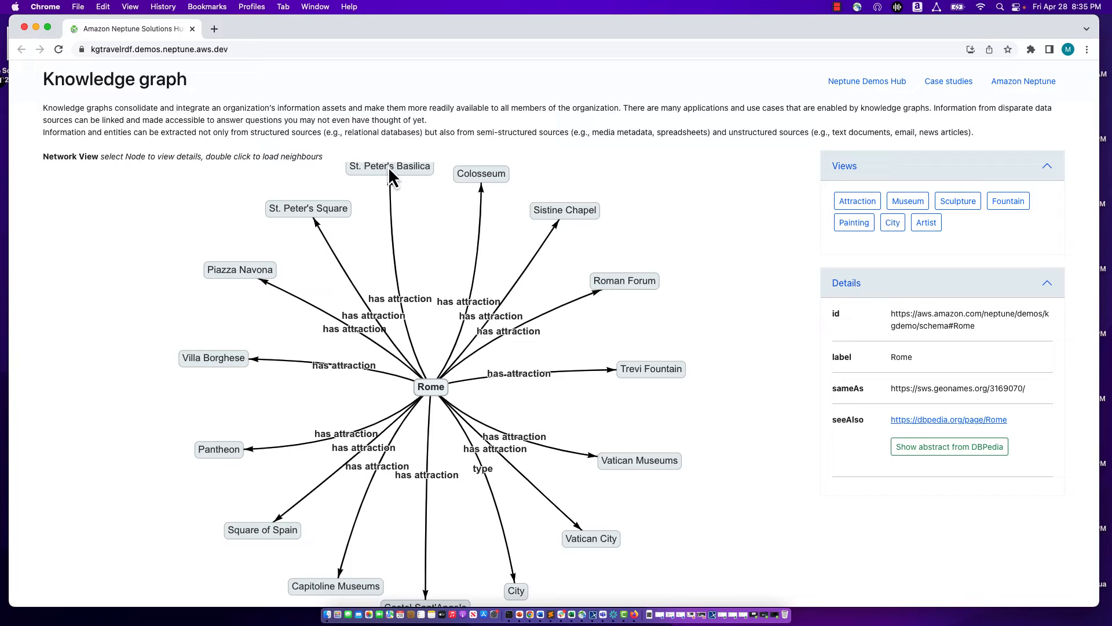
{"action": "mouse_move", "coordinate": [472, 184]}
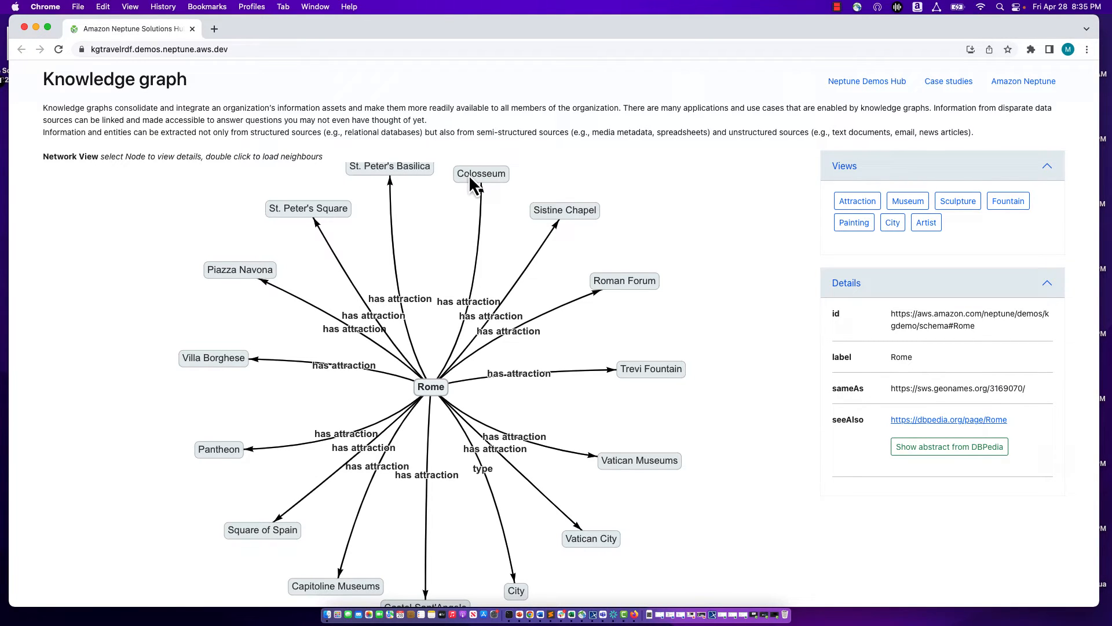
{"action": "mouse_move", "coordinate": [431, 395]}
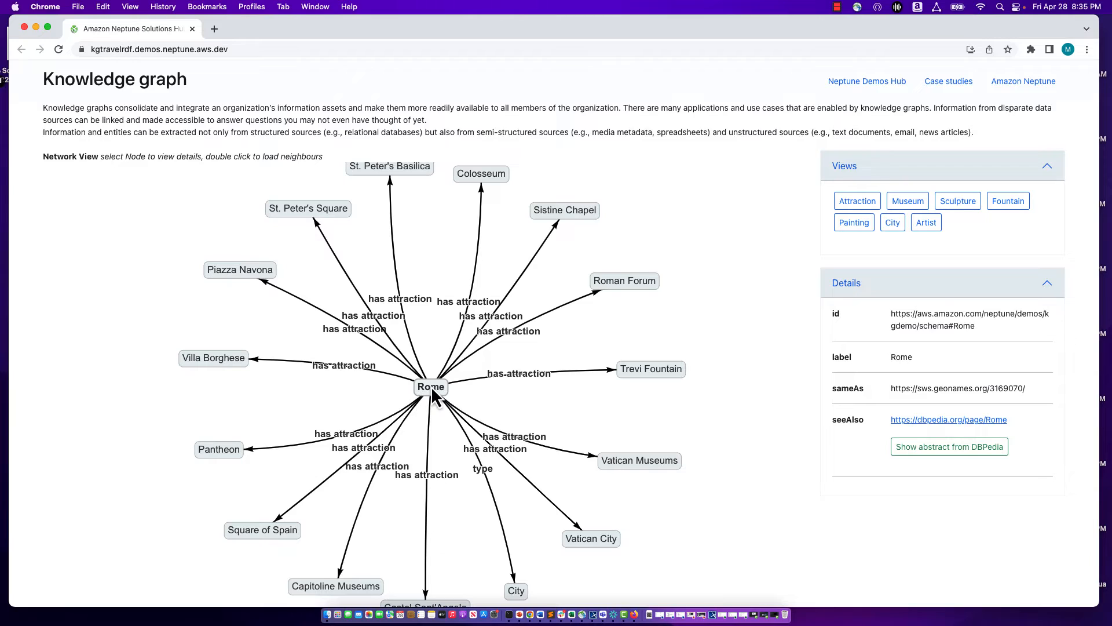
{"action": "mouse_move", "coordinate": [528, 613]}
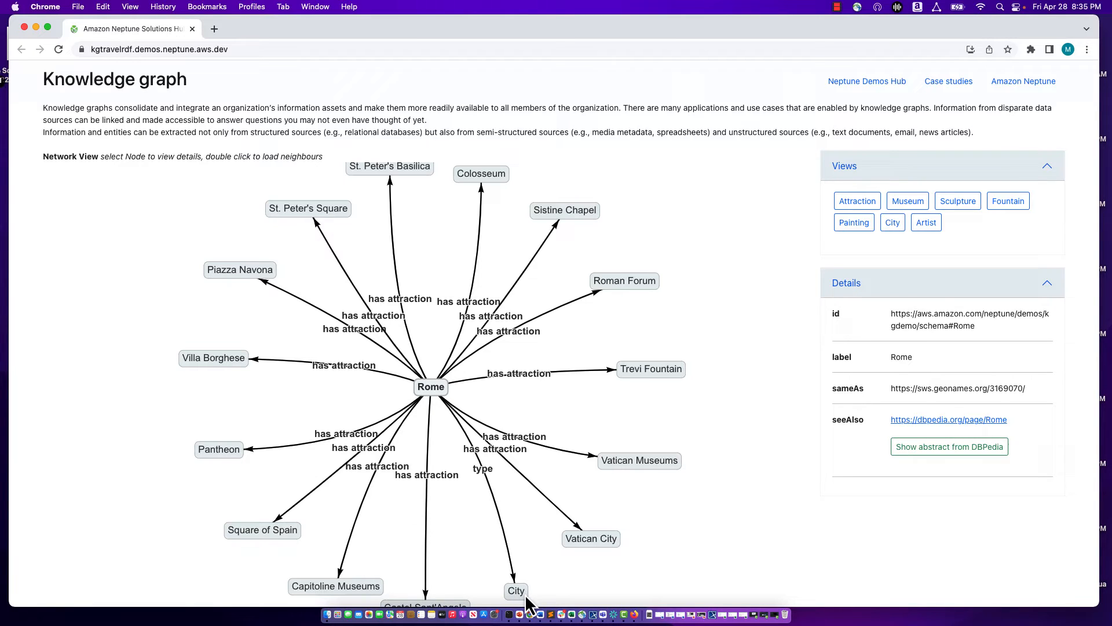
{"action": "mouse_move", "coordinate": [512, 591]}
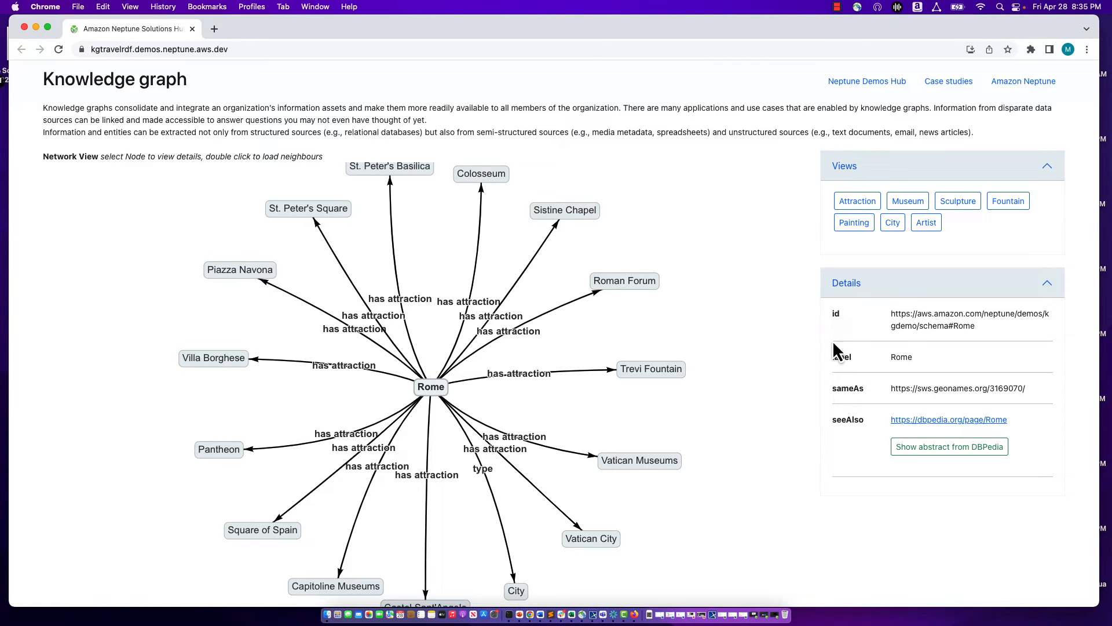
{"action": "mouse_move", "coordinate": [878, 295]}
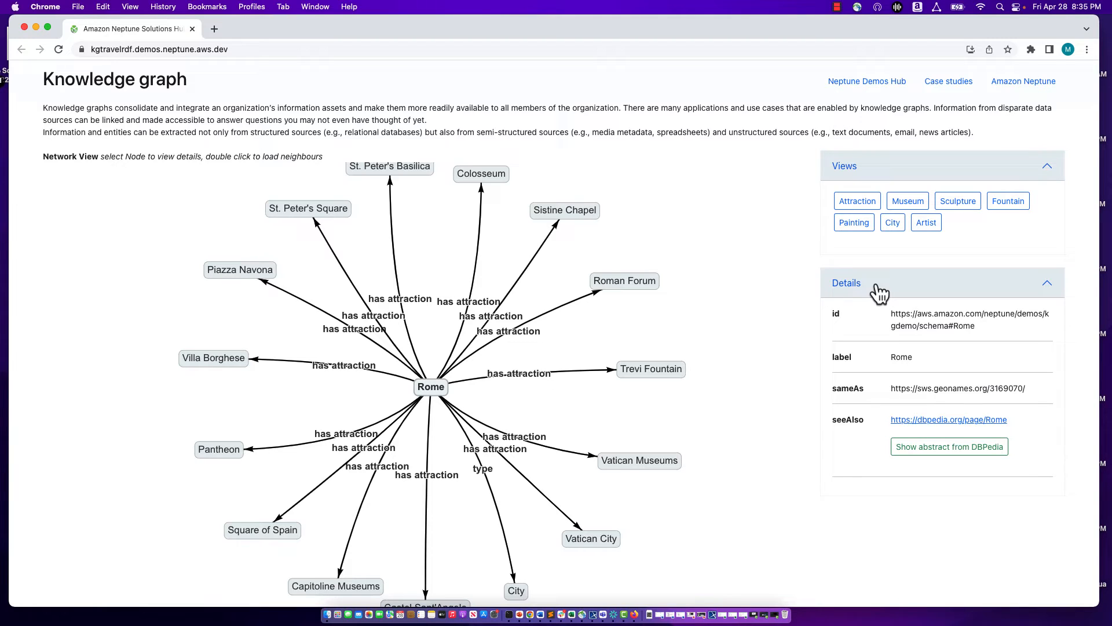
{"action": "mouse_move", "coordinate": [989, 336]}
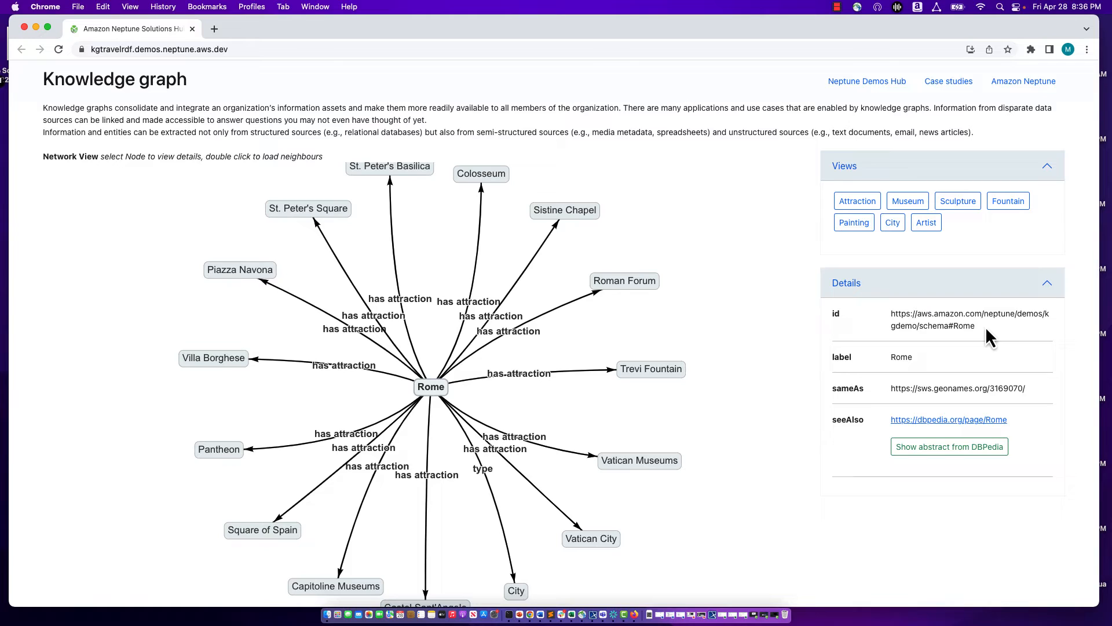
{"action": "mouse_move", "coordinate": [970, 369]}
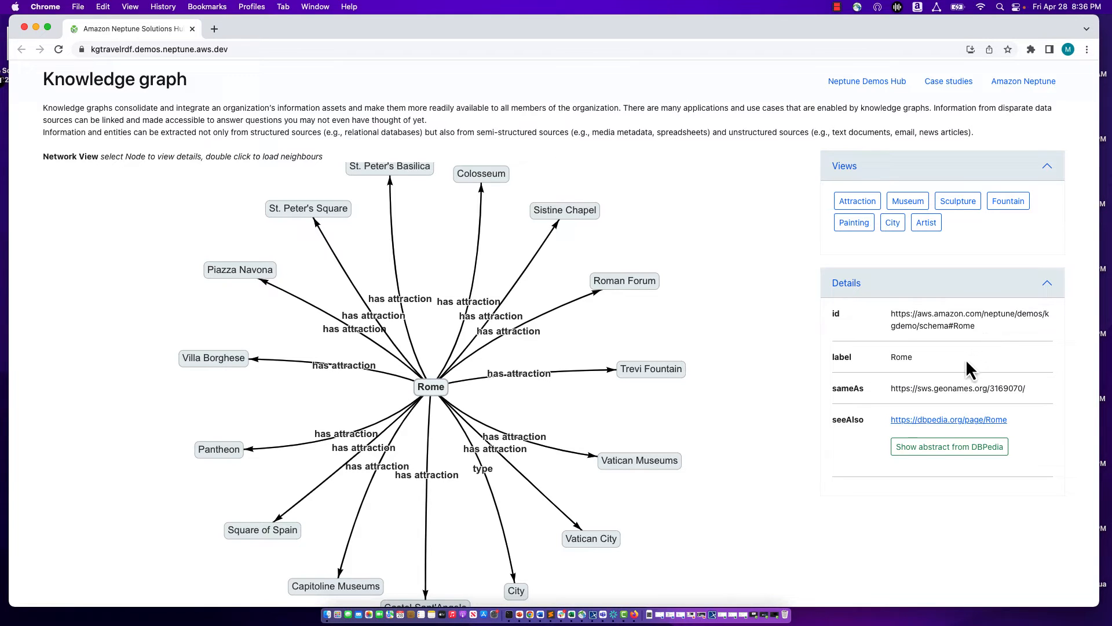
{"action": "mouse_move", "coordinate": [917, 408]}
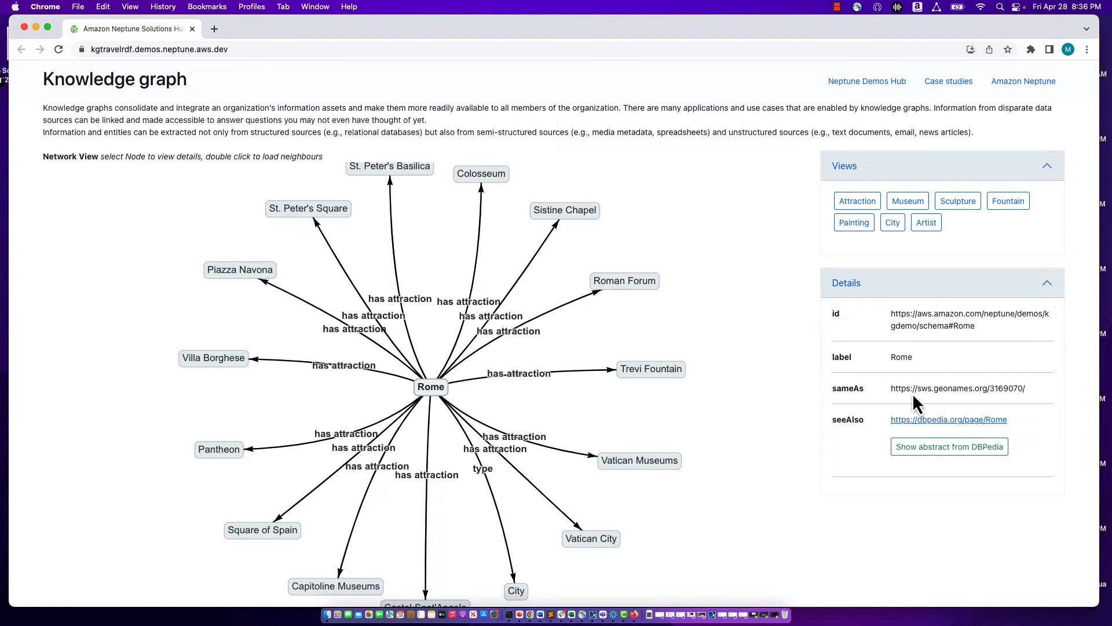
{"action": "mouse_move", "coordinate": [893, 392]}
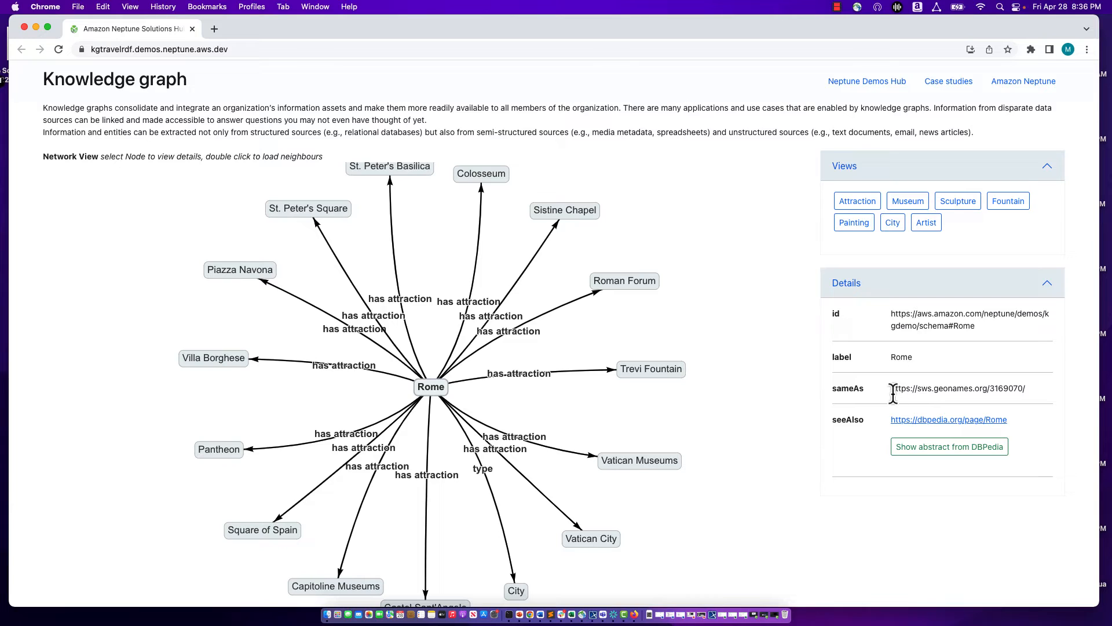
{"action": "double_click", "coordinate": [958, 388]}
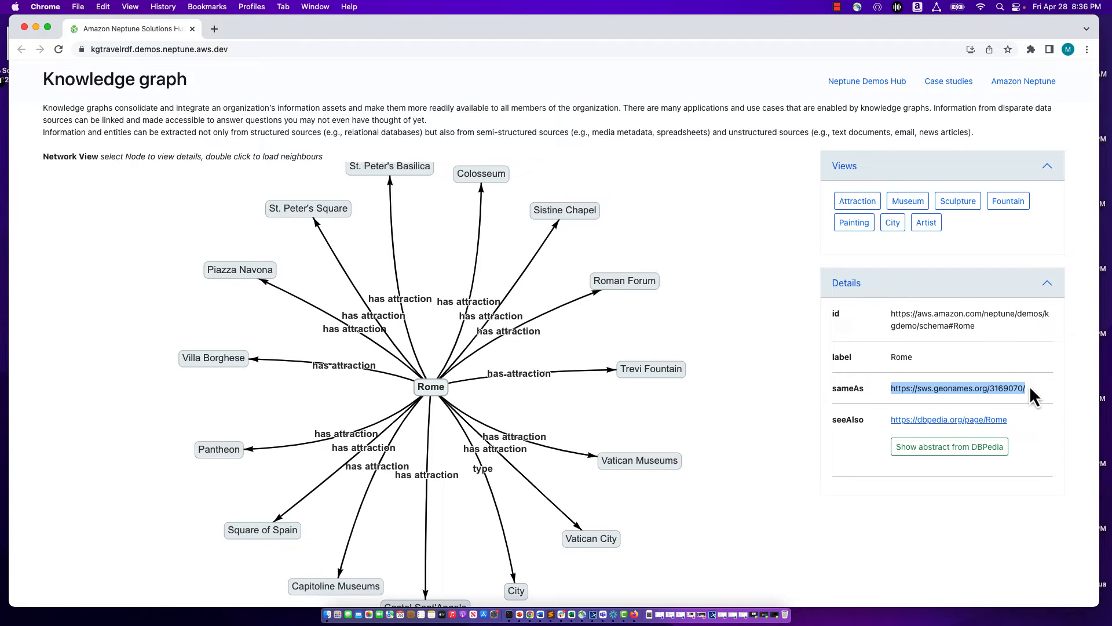
{"action": "mouse_move", "coordinate": [971, 448]}
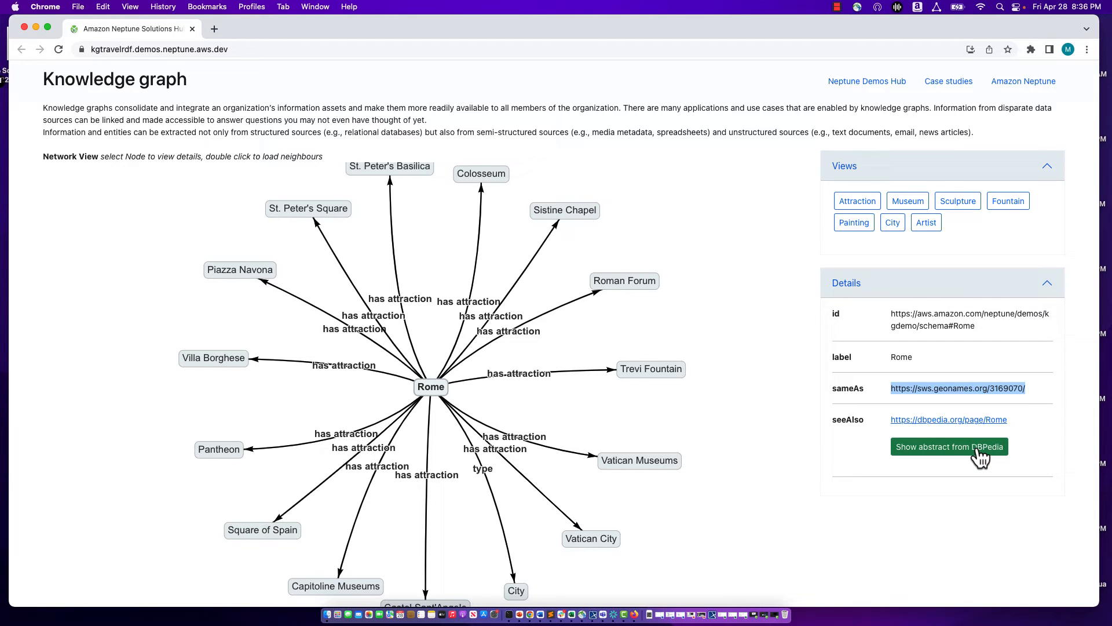
- Fetch Rome's DBPedia abstract, read it, then dismiss it back to the attractions graph
{"action": "left_click", "coordinate": [950, 447]}
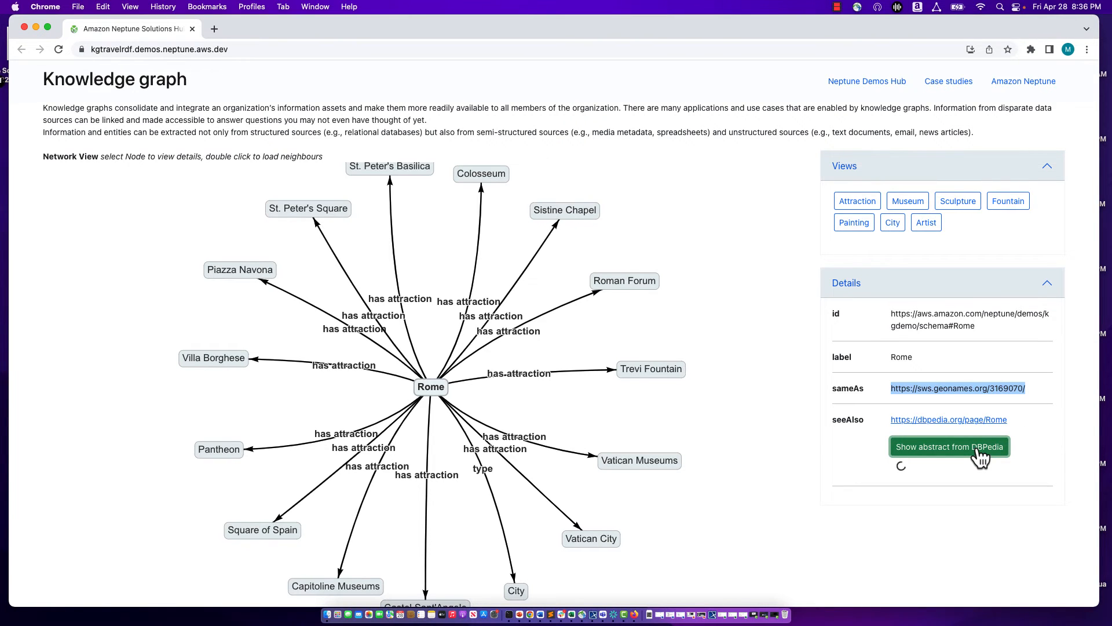
{"action": "left_click", "coordinate": [950, 447]}
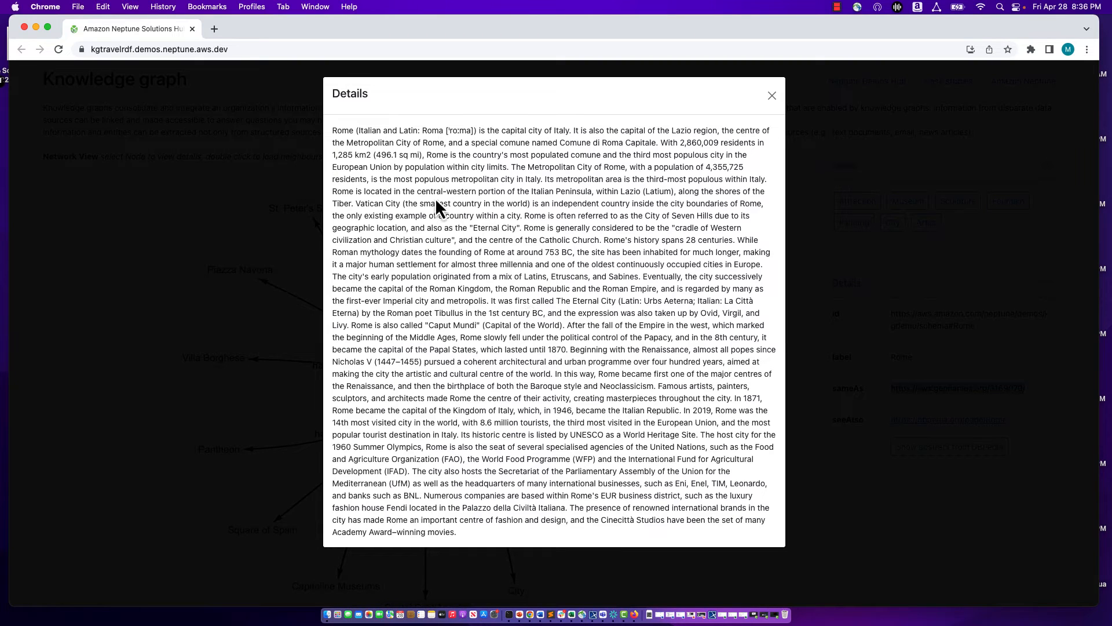
{"action": "mouse_move", "coordinate": [771, 95]}
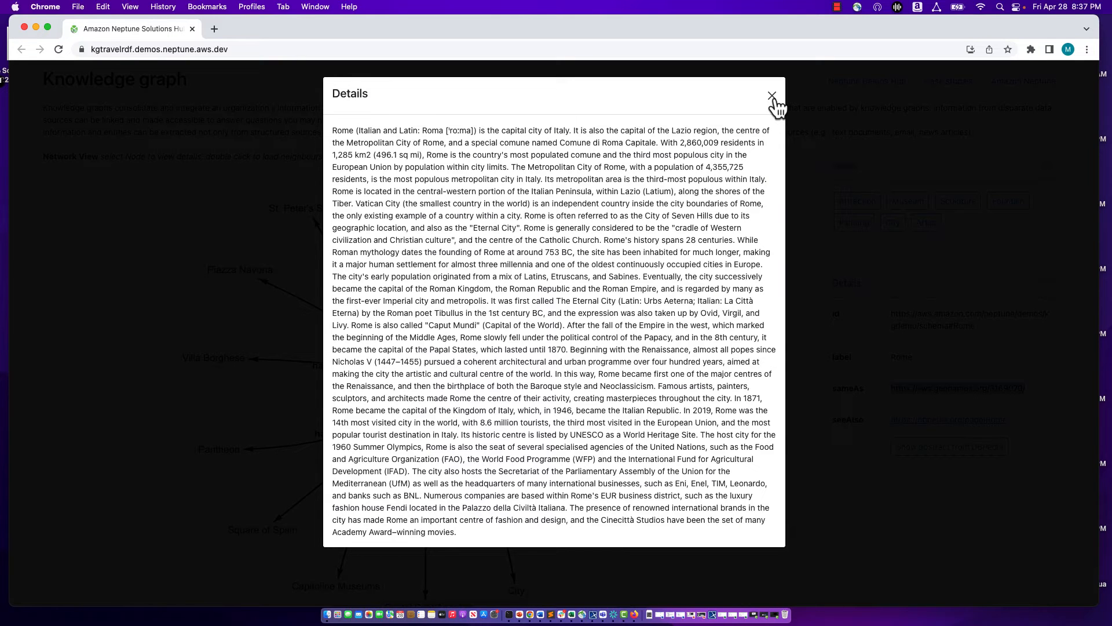
{"action": "left_click", "coordinate": [772, 95]}
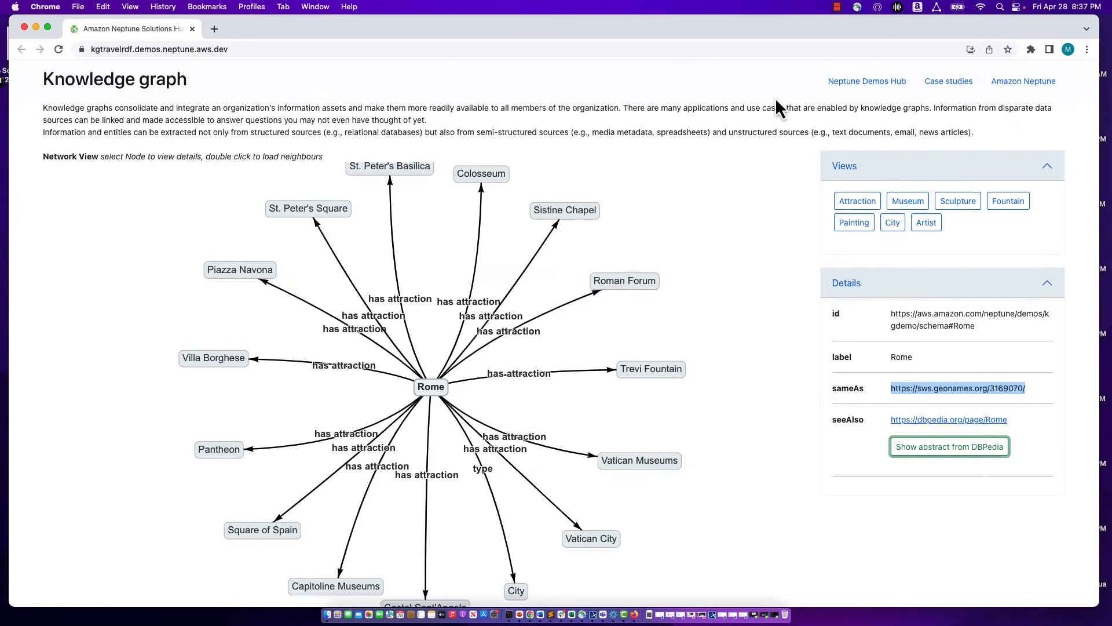
{"action": "mouse_move", "coordinate": [465, 243]}
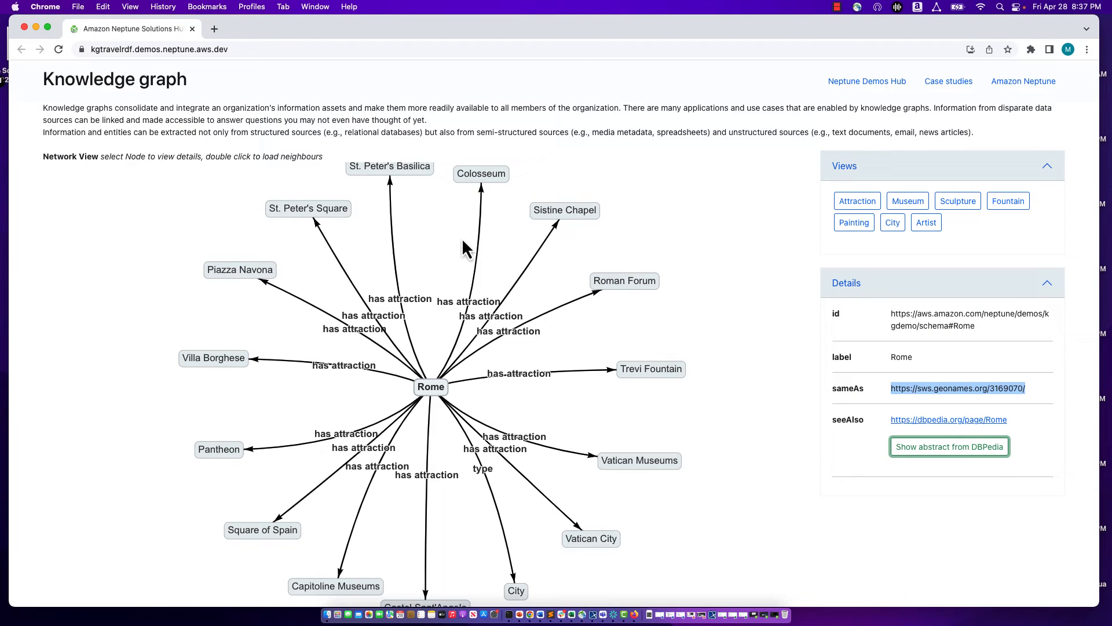
{"action": "mouse_move", "coordinate": [868, 334]}
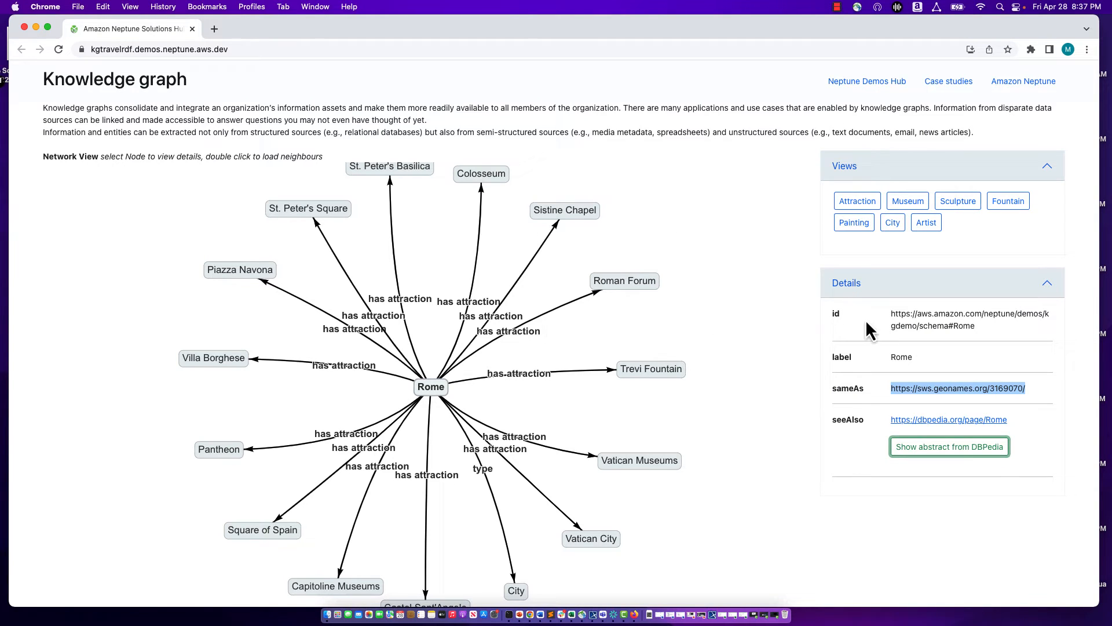
{"action": "mouse_move", "coordinate": [848, 424]}
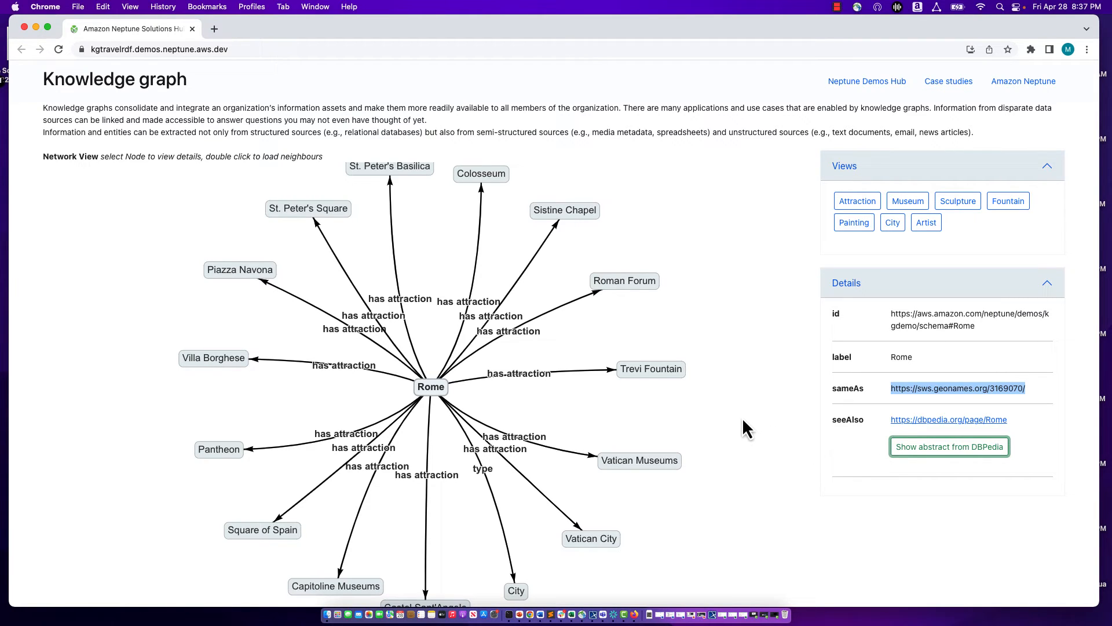
{"action": "mouse_move", "coordinate": [561, 424]}
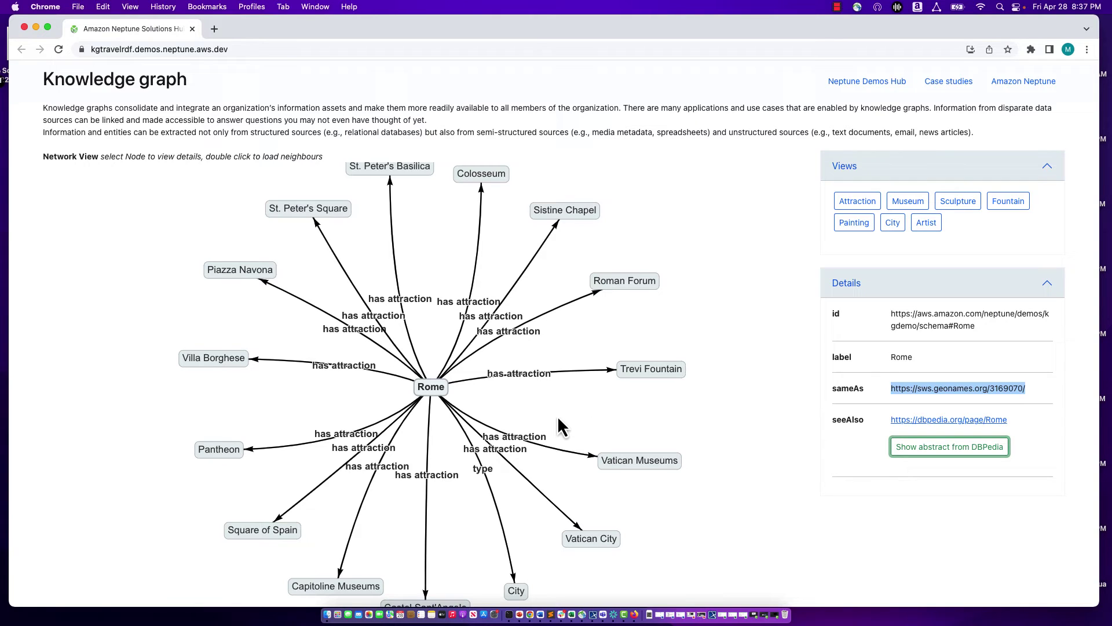
{"action": "mouse_move", "coordinate": [421, 394]}
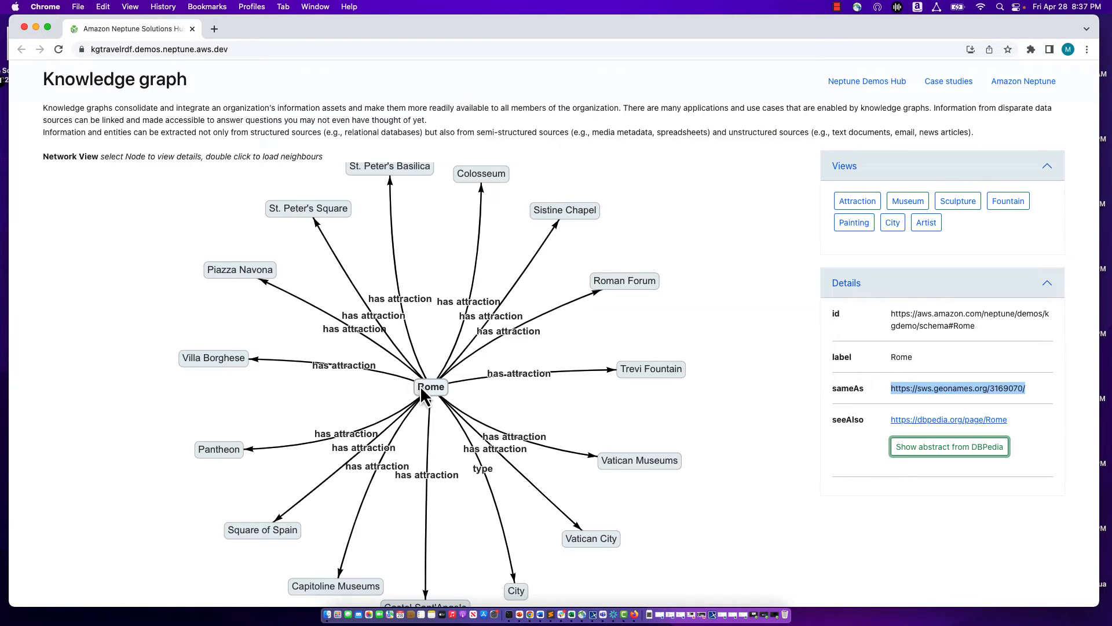
- Load St. Peter's Basilica's neighbours and show its details with DBPedia link and coordinates
{"action": "left_click", "coordinate": [389, 167]}
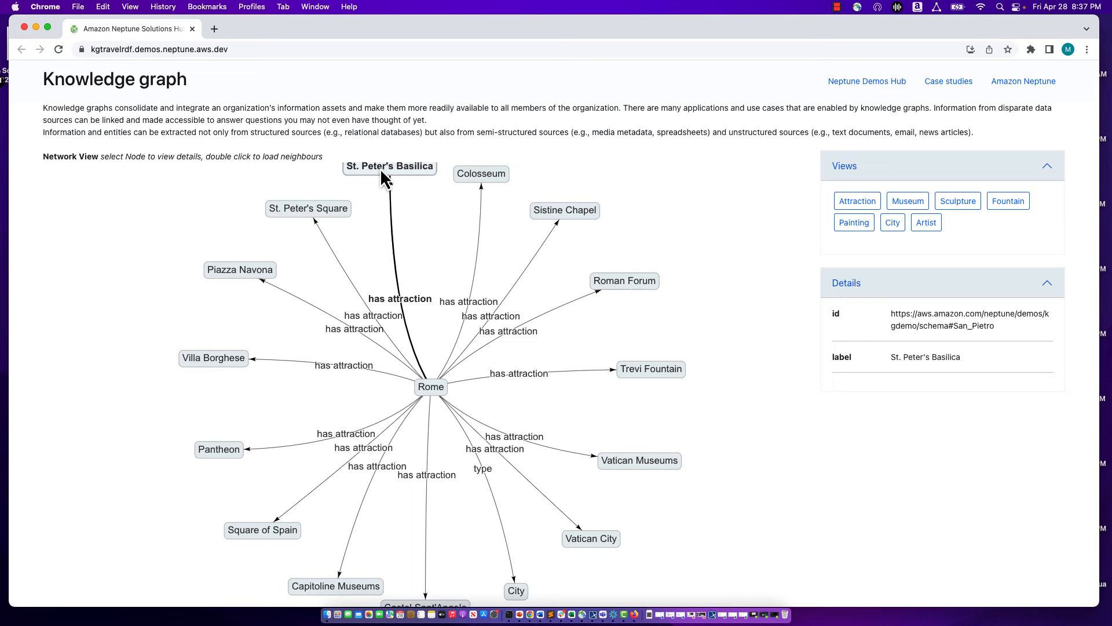
{"action": "double_click", "coordinate": [389, 167]}
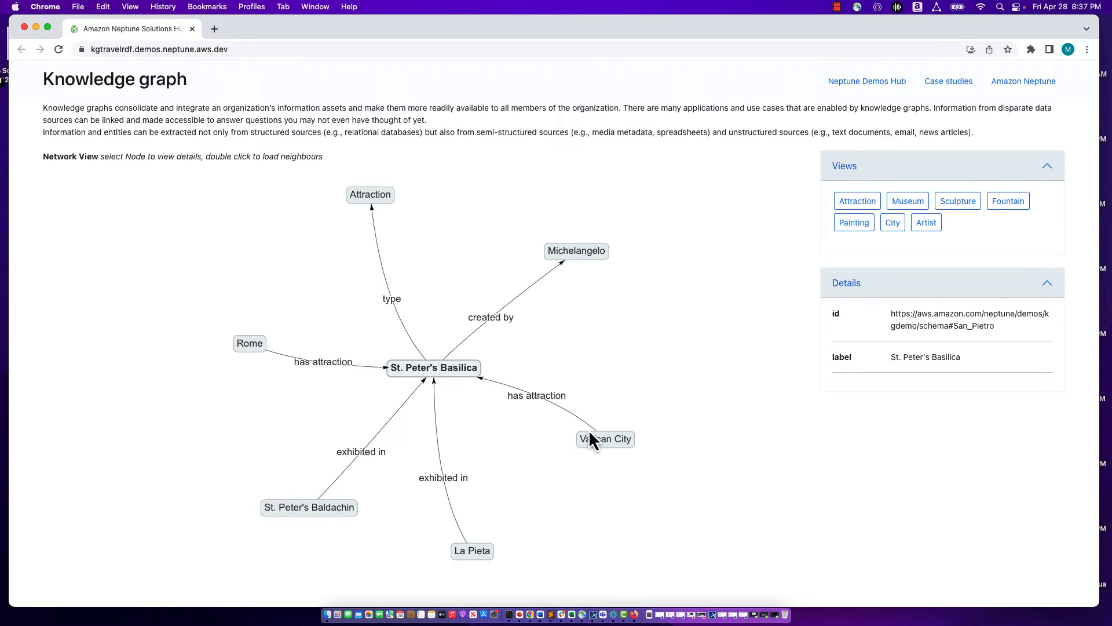
{"action": "mouse_move", "coordinate": [412, 378]}
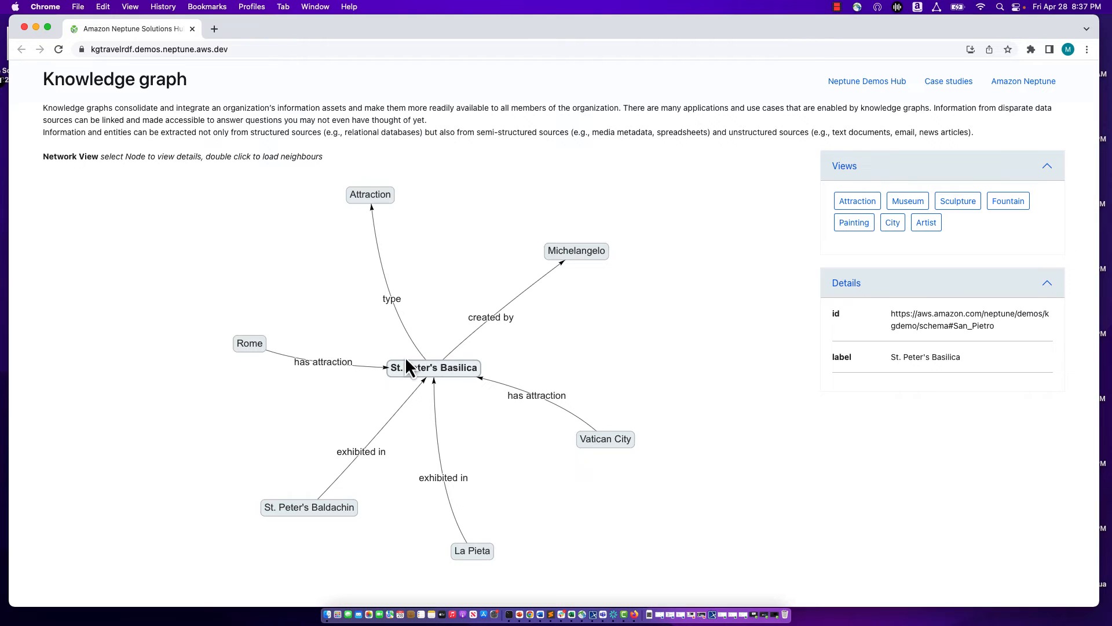
{"action": "mouse_move", "coordinate": [501, 451]}
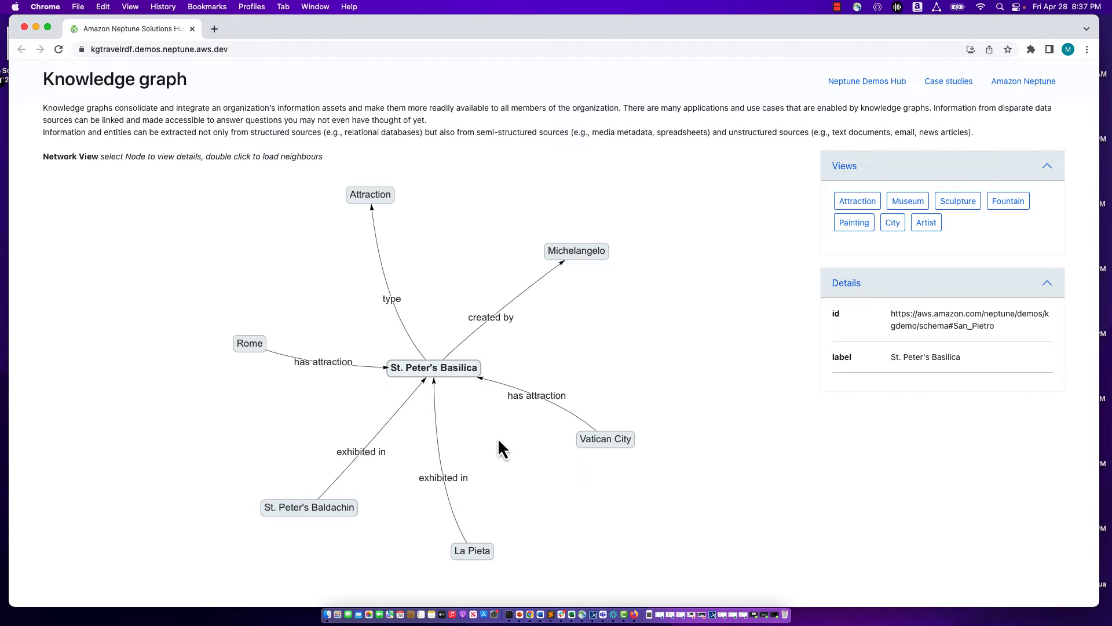
{"action": "mouse_move", "coordinate": [450, 393]}
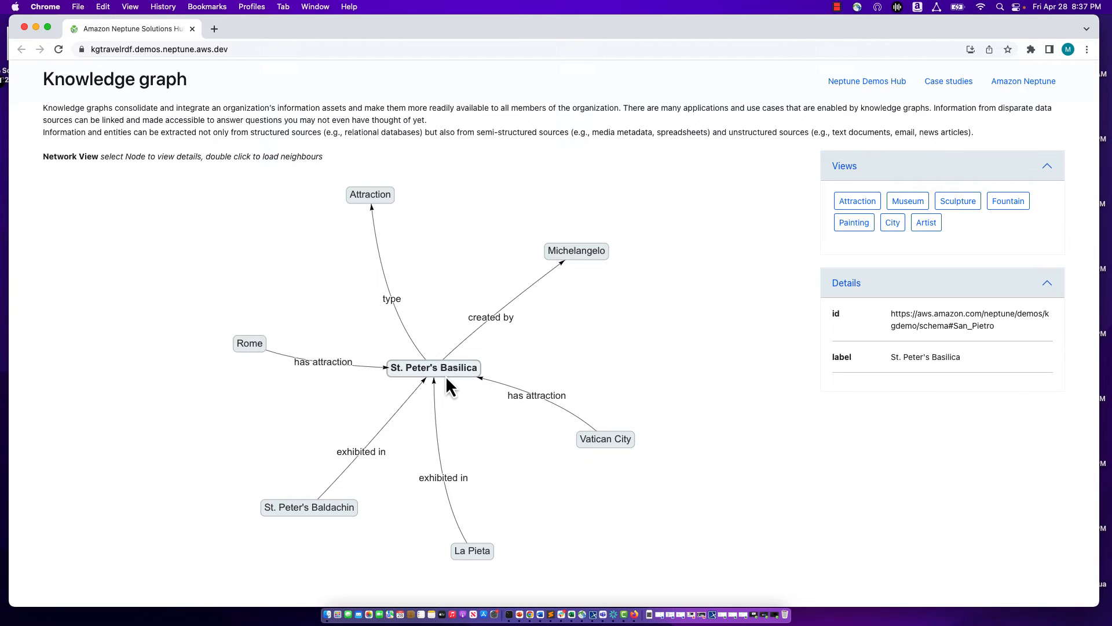
{"action": "mouse_move", "coordinate": [378, 383]}
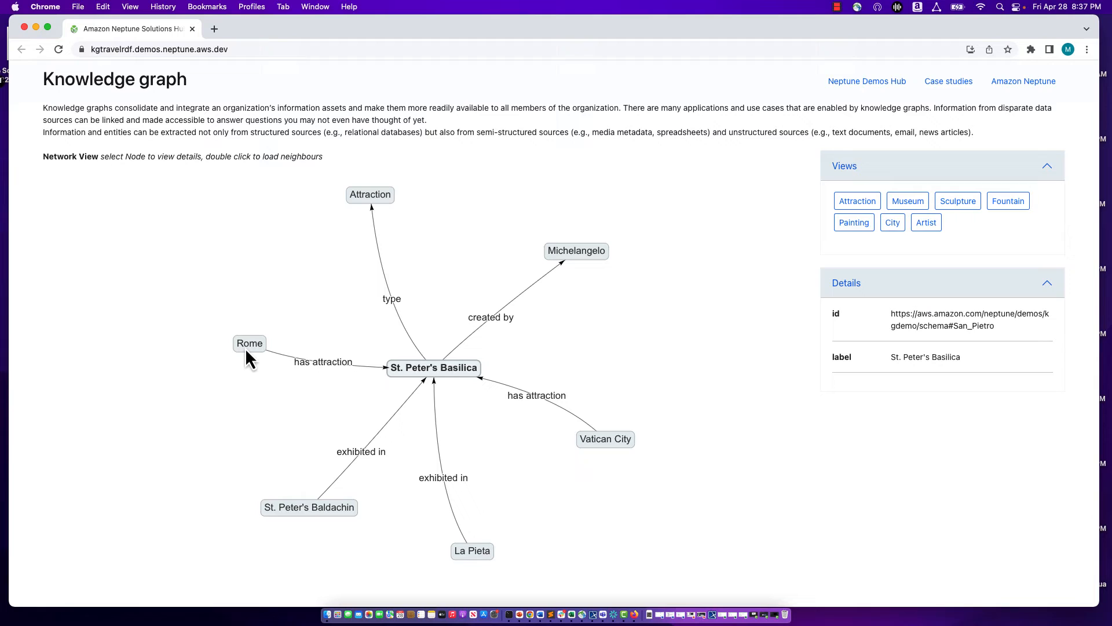
{"action": "mouse_move", "coordinate": [255, 371]}
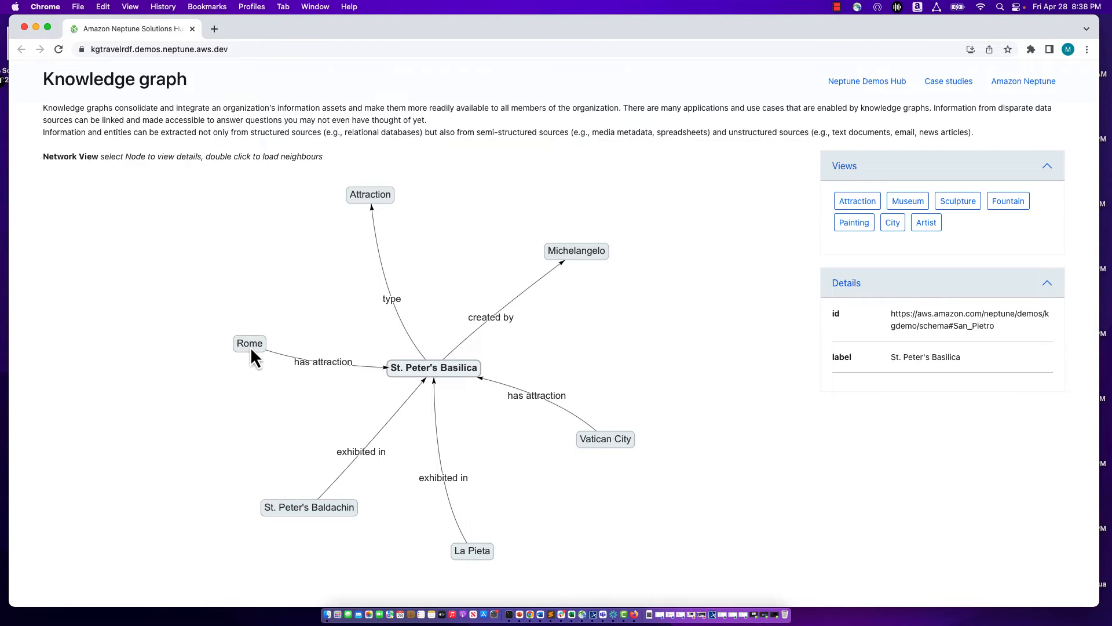
{"action": "mouse_move", "coordinate": [414, 390]}
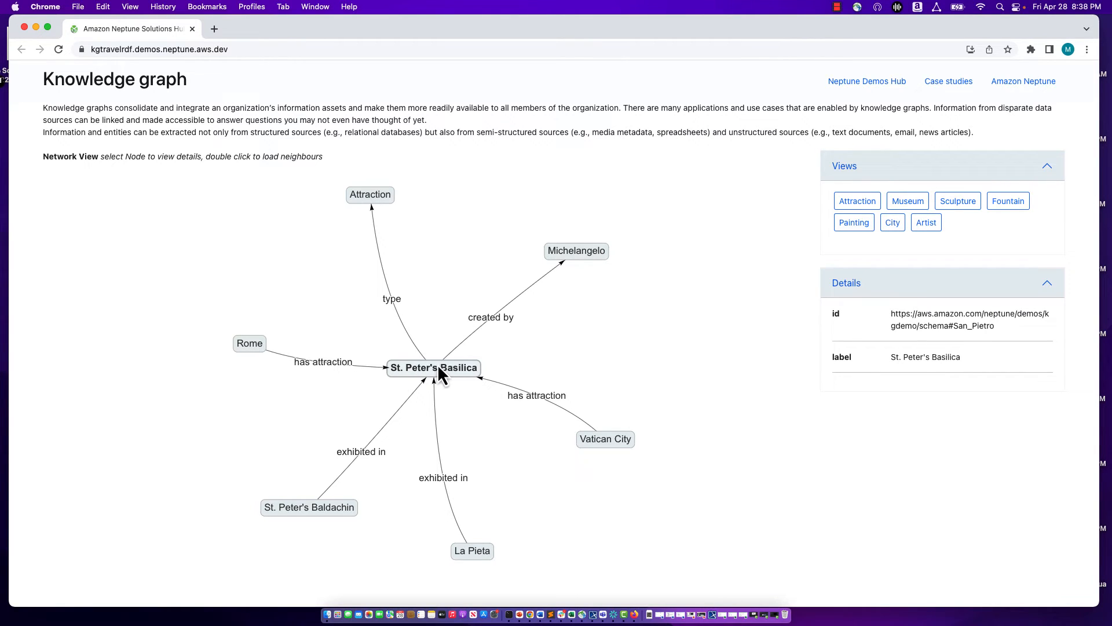
{"action": "mouse_move", "coordinate": [373, 224]}
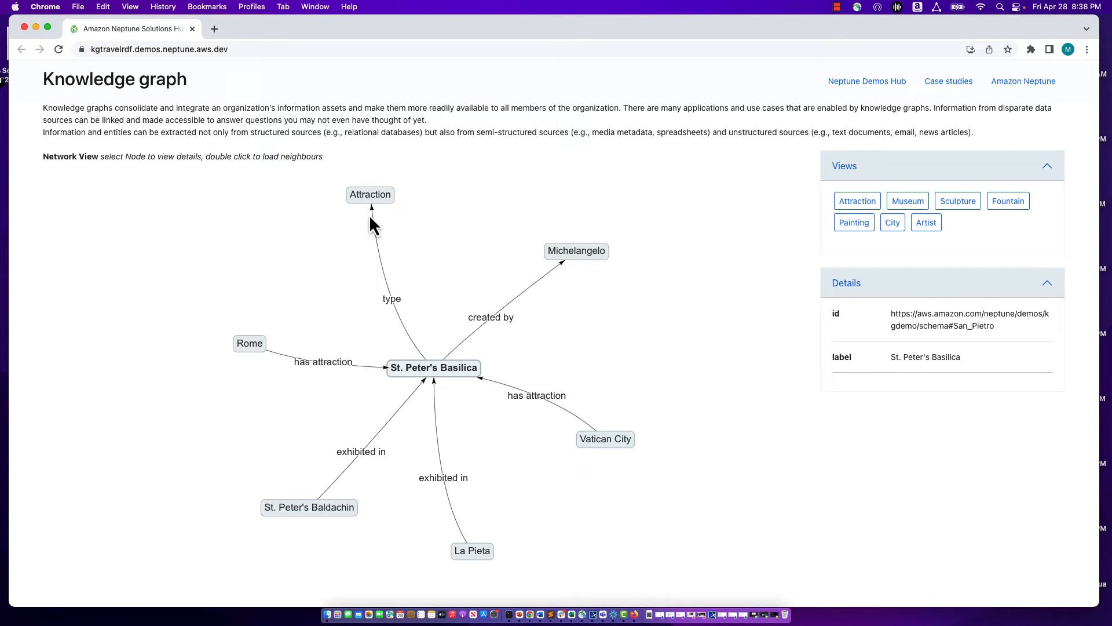
{"action": "mouse_move", "coordinate": [547, 285]}
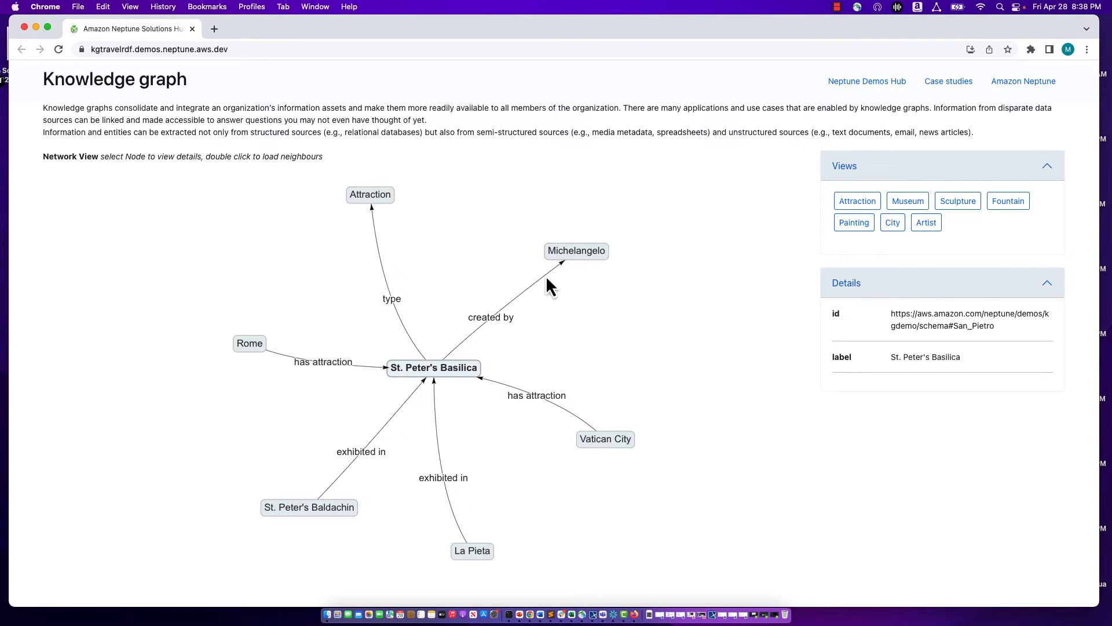
{"action": "mouse_move", "coordinate": [458, 380]}
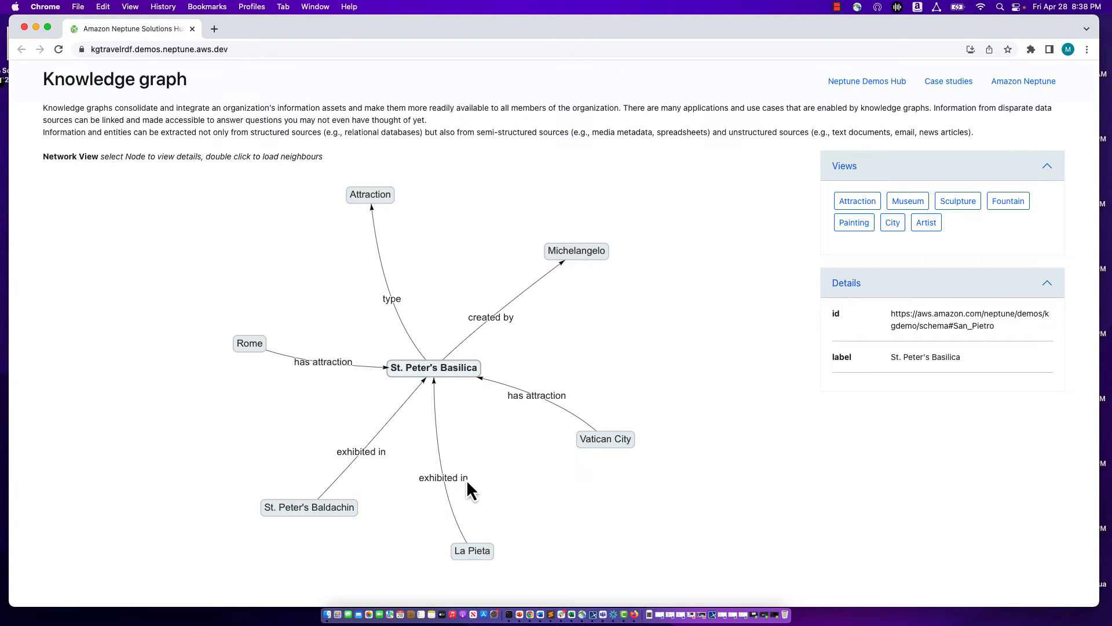
{"action": "mouse_move", "coordinate": [498, 577]}
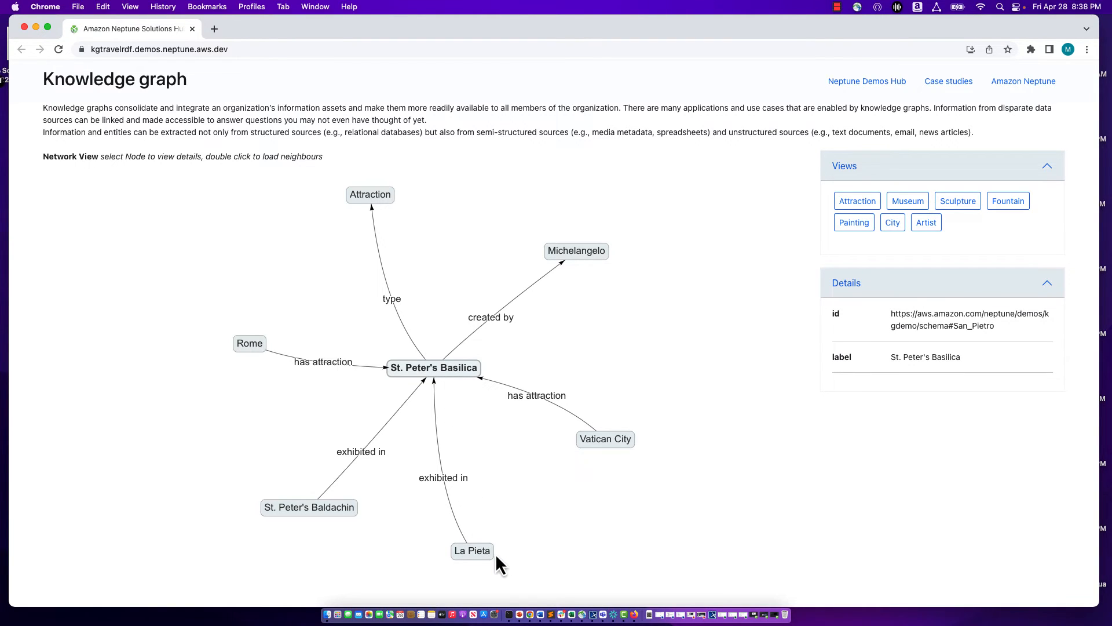
{"action": "mouse_move", "coordinate": [468, 545]}
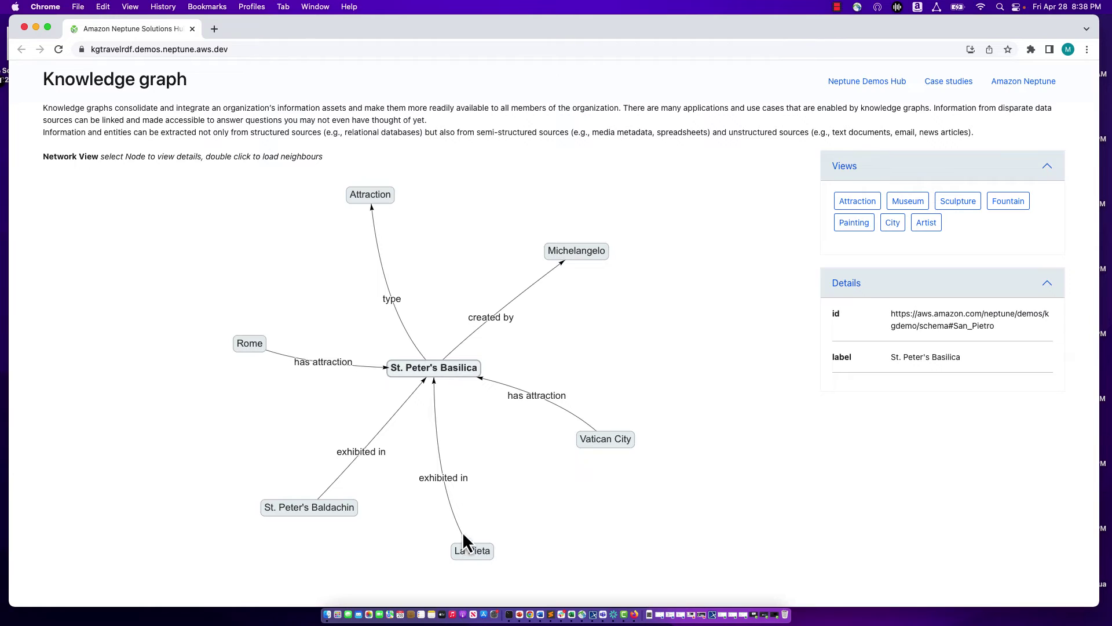
{"action": "mouse_move", "coordinate": [442, 387]}
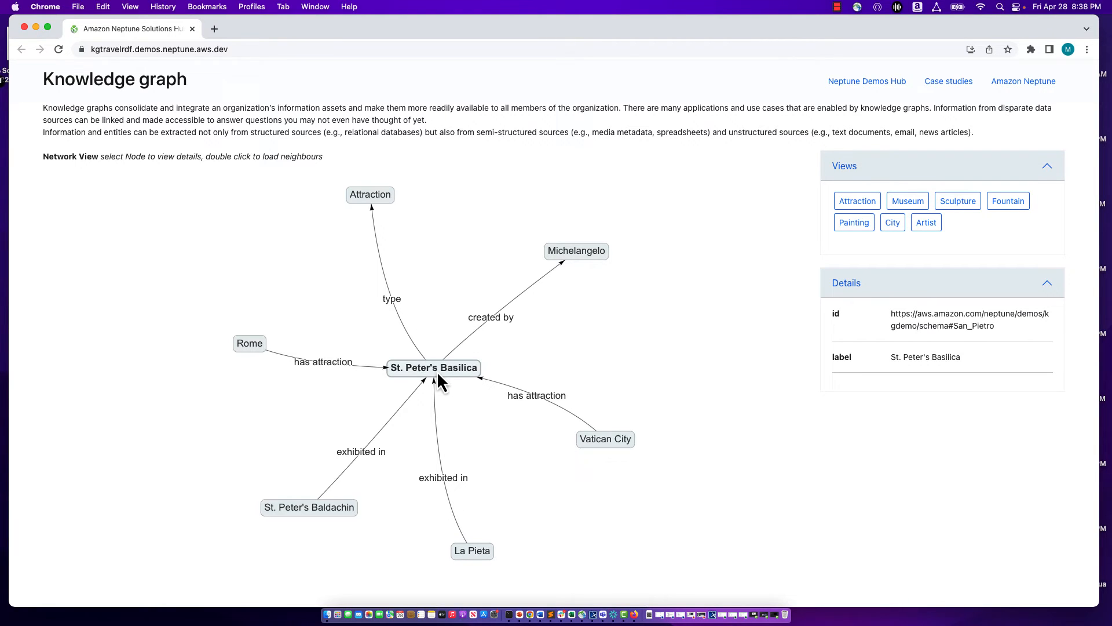
{"action": "left_click", "coordinate": [433, 367]}
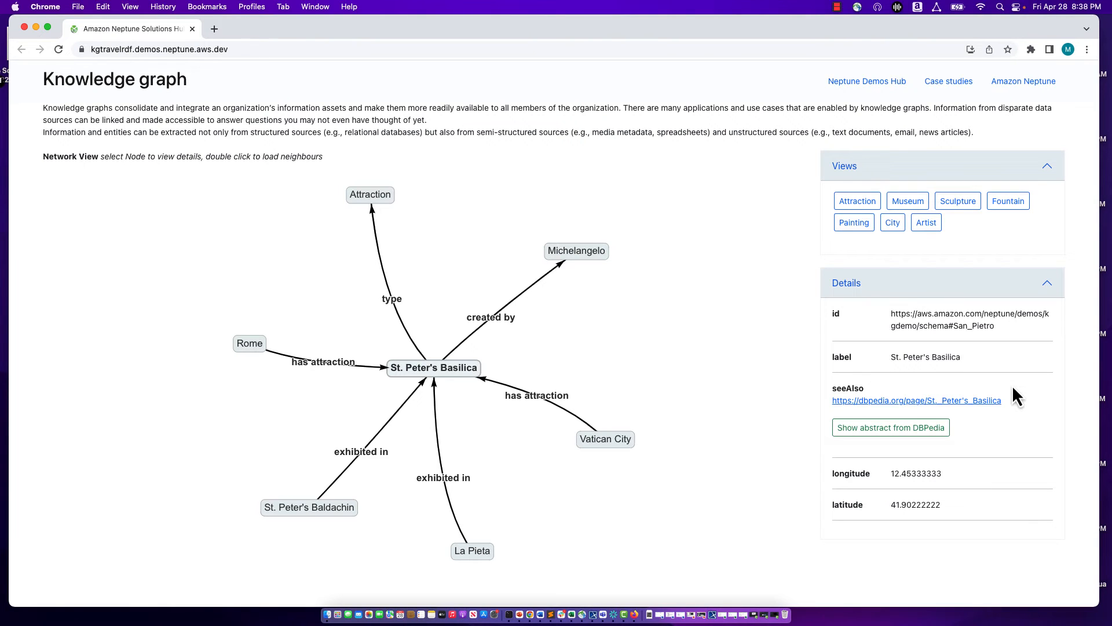
{"action": "mouse_move", "coordinate": [971, 498]}
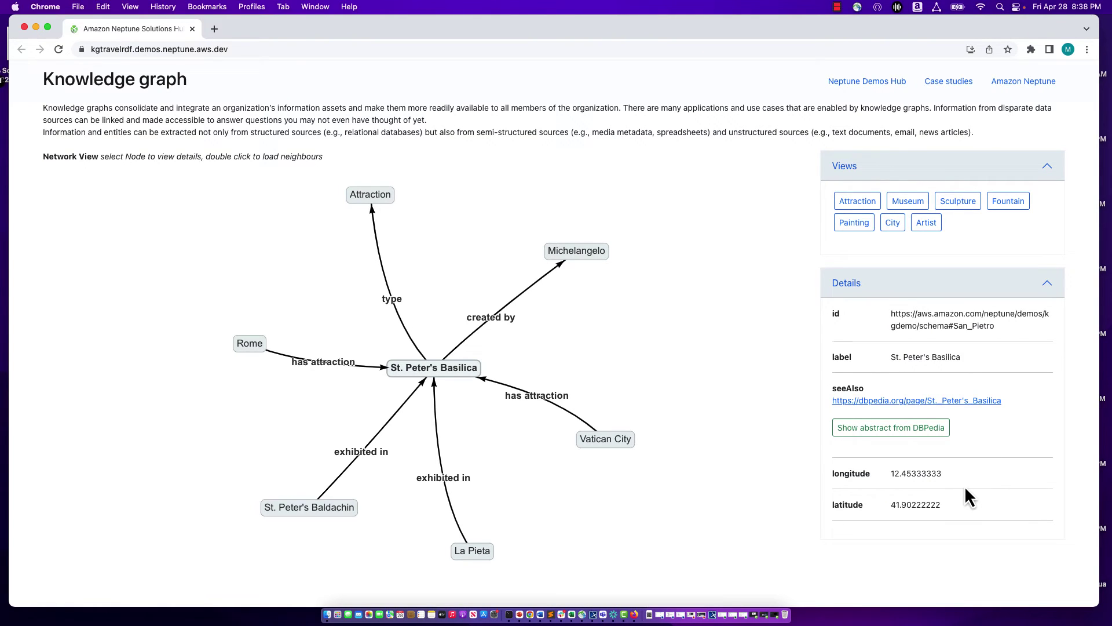
{"action": "mouse_move", "coordinate": [1000, 338]}
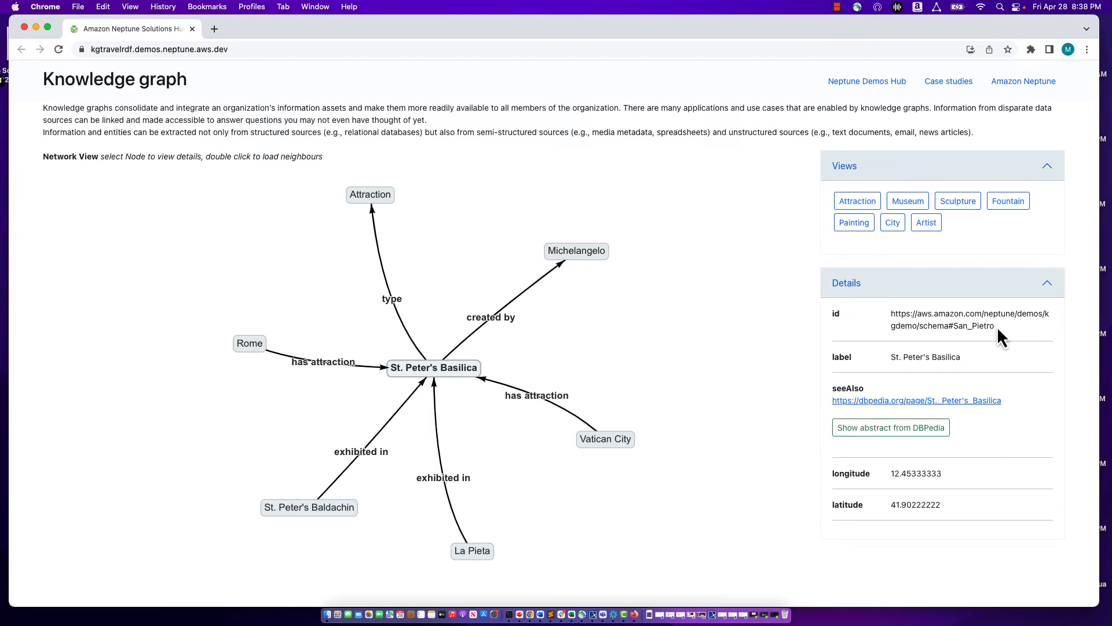
{"action": "mouse_move", "coordinate": [994, 445]}
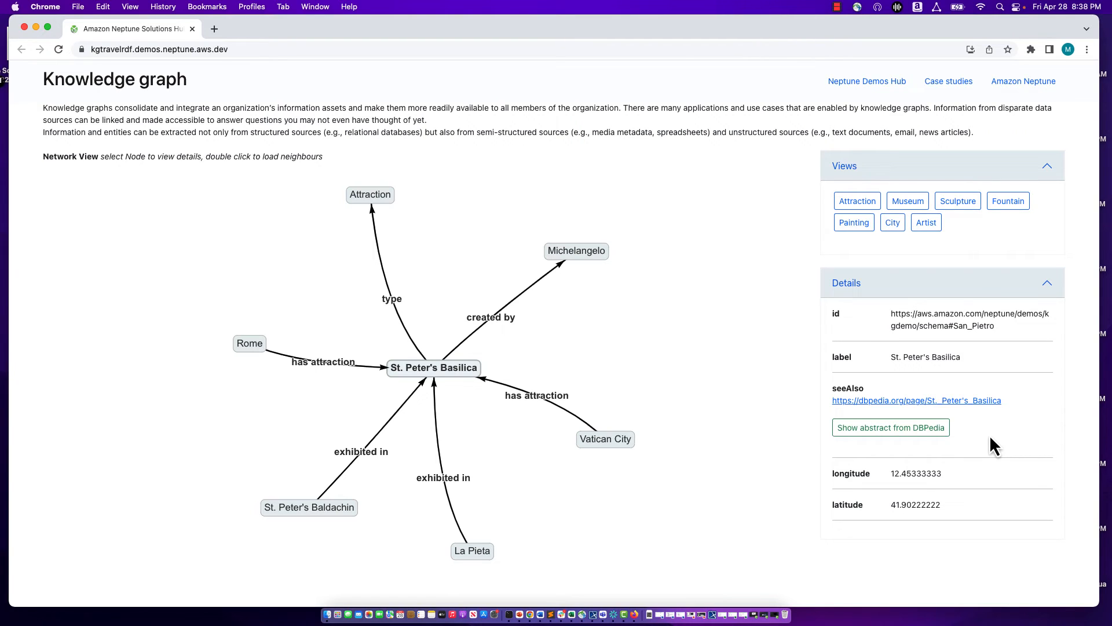
{"action": "mouse_move", "coordinate": [711, 445]}
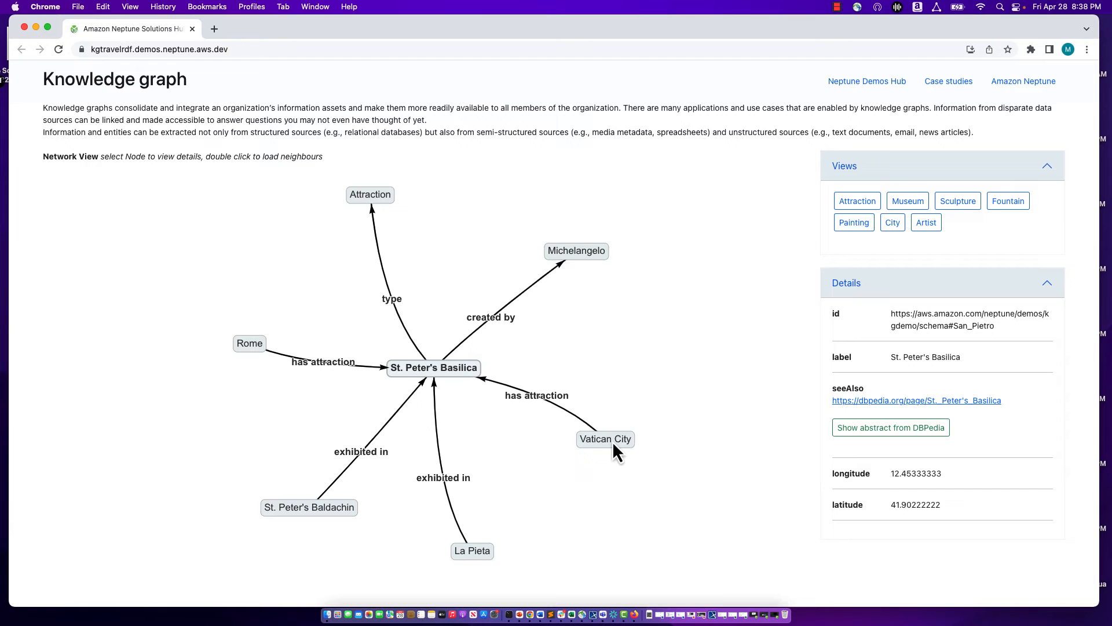
- Expand Vatican City's neighbours, then recentre on Rome and load all its attractions
{"action": "double_click", "coordinate": [605, 439]}
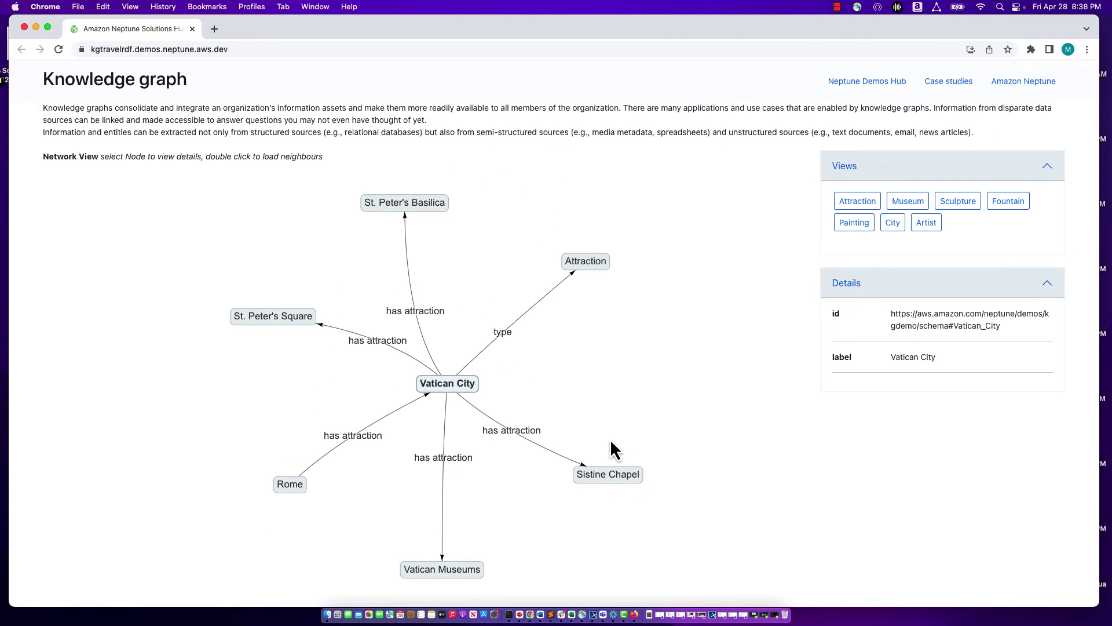
{"action": "mouse_move", "coordinate": [477, 433]}
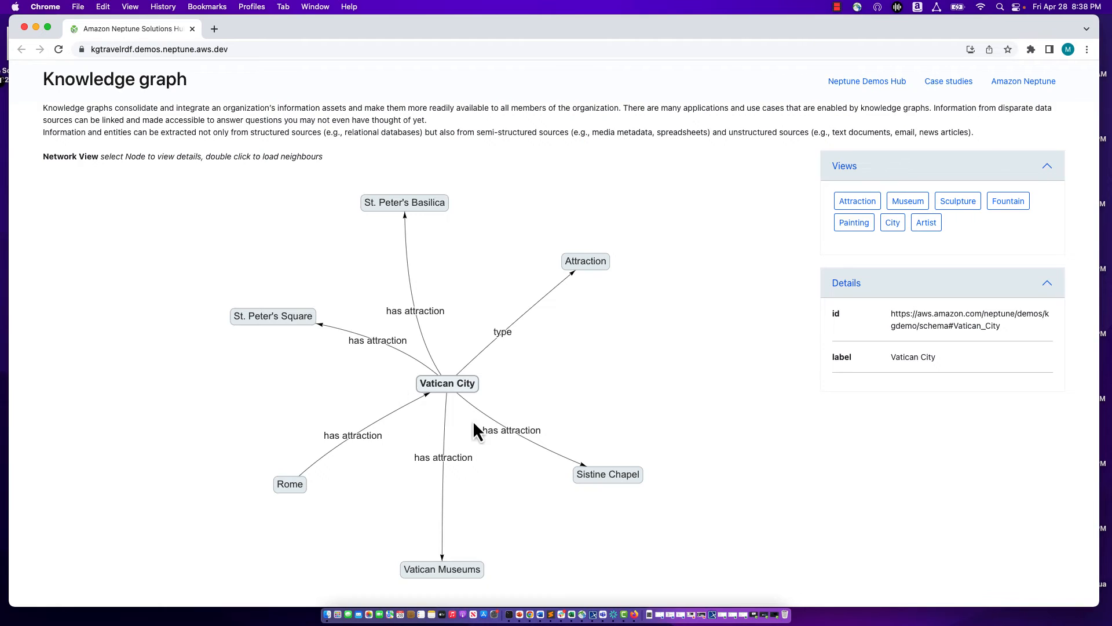
{"action": "mouse_move", "coordinate": [519, 398]}
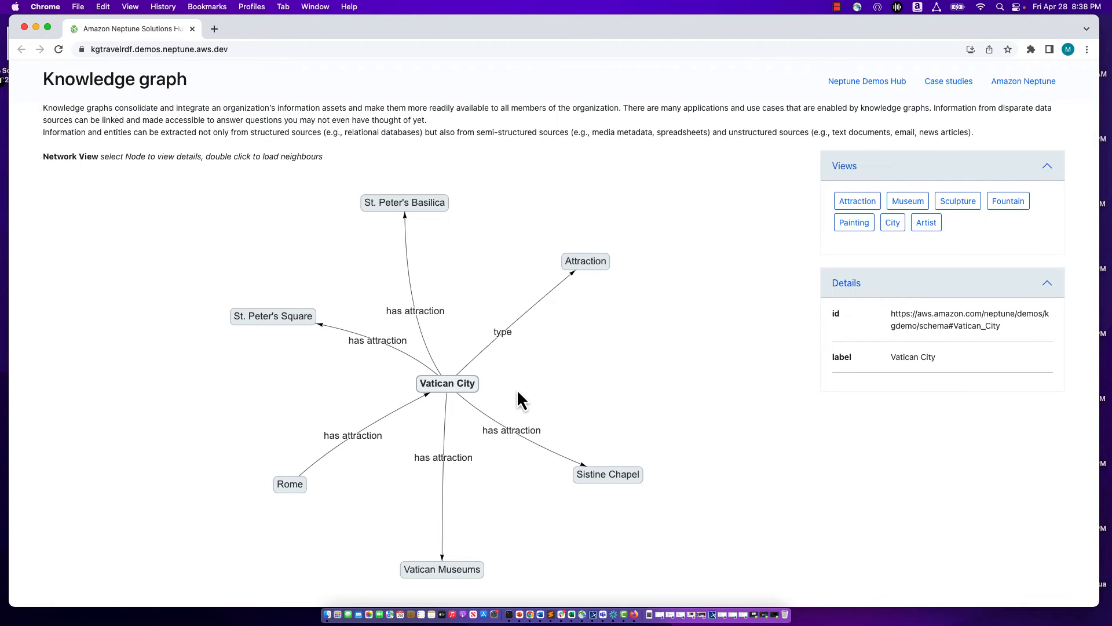
{"action": "mouse_move", "coordinate": [320, 444]}
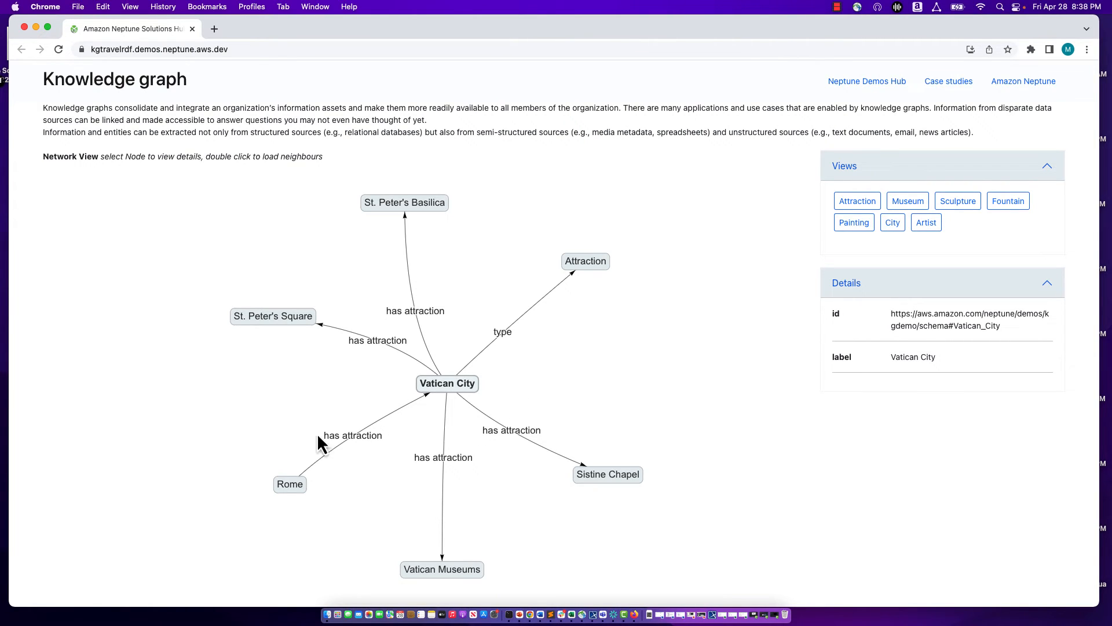
{"action": "left_click", "coordinate": [290, 484]}
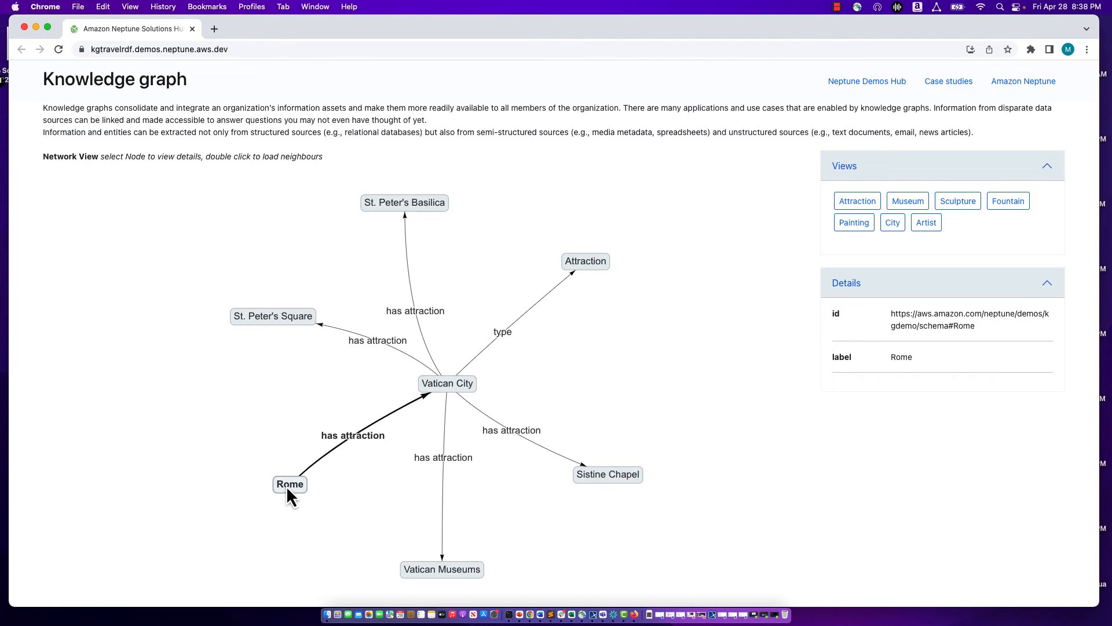
{"action": "double_click", "coordinate": [289, 484]}
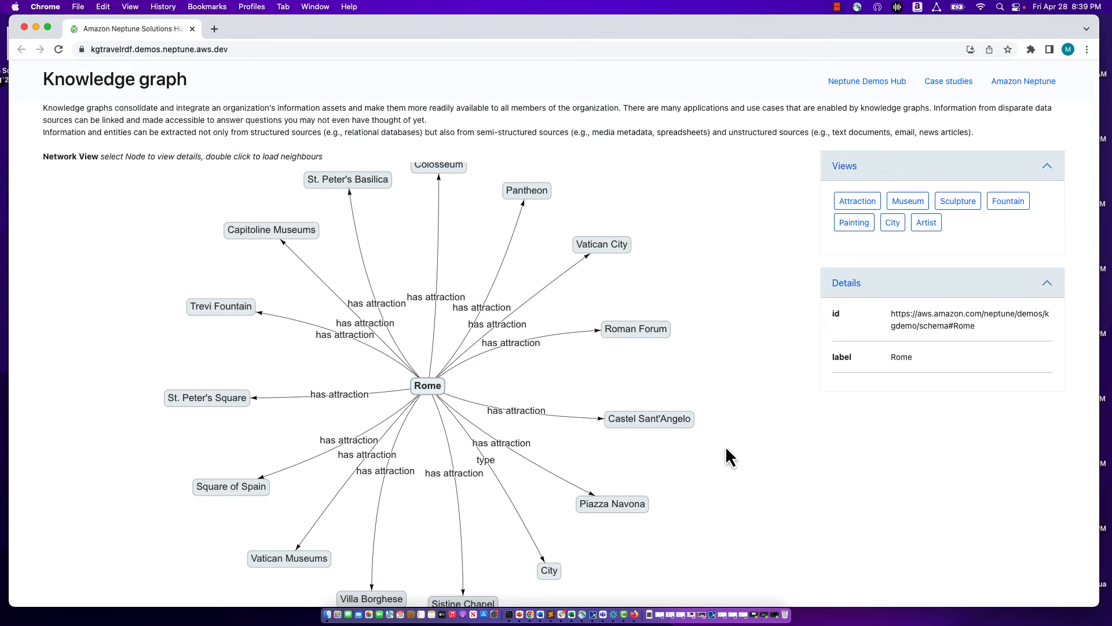
{"action": "mouse_move", "coordinate": [873, 247]}
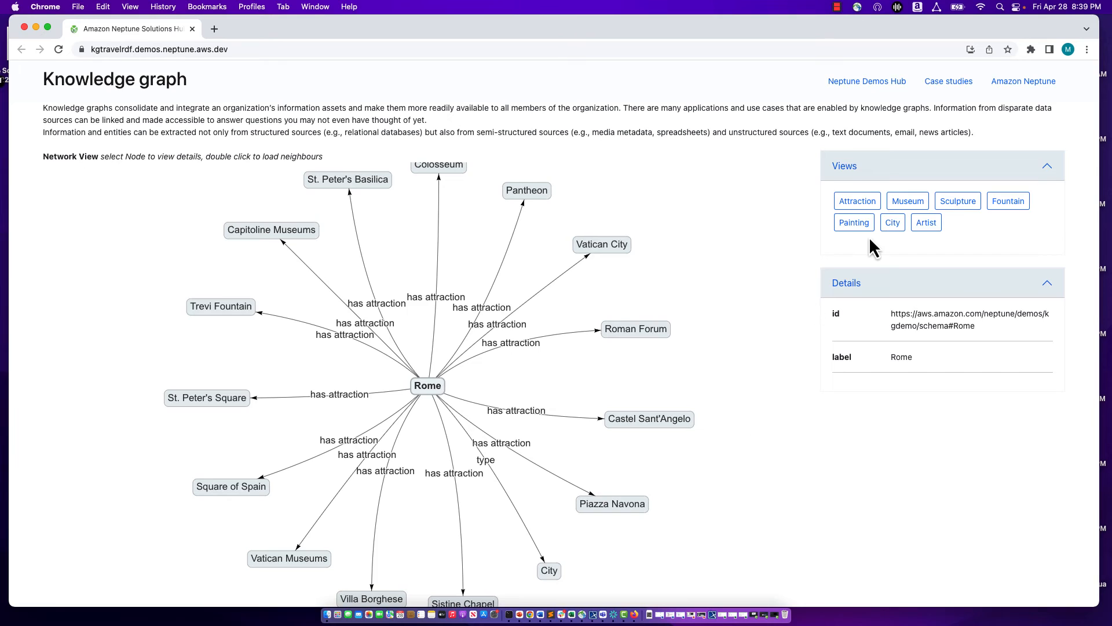
{"action": "mouse_move", "coordinate": [1010, 230]}
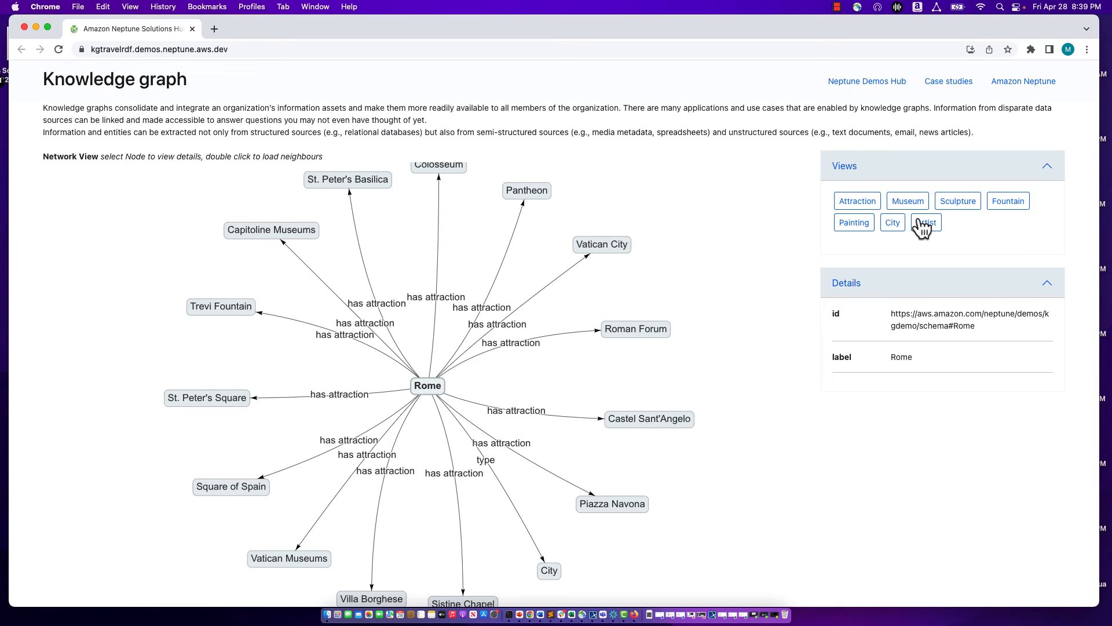
- Switch to the Artist view and expand Michelangelo to load his related nodes
{"action": "left_click", "coordinate": [956, 201]}
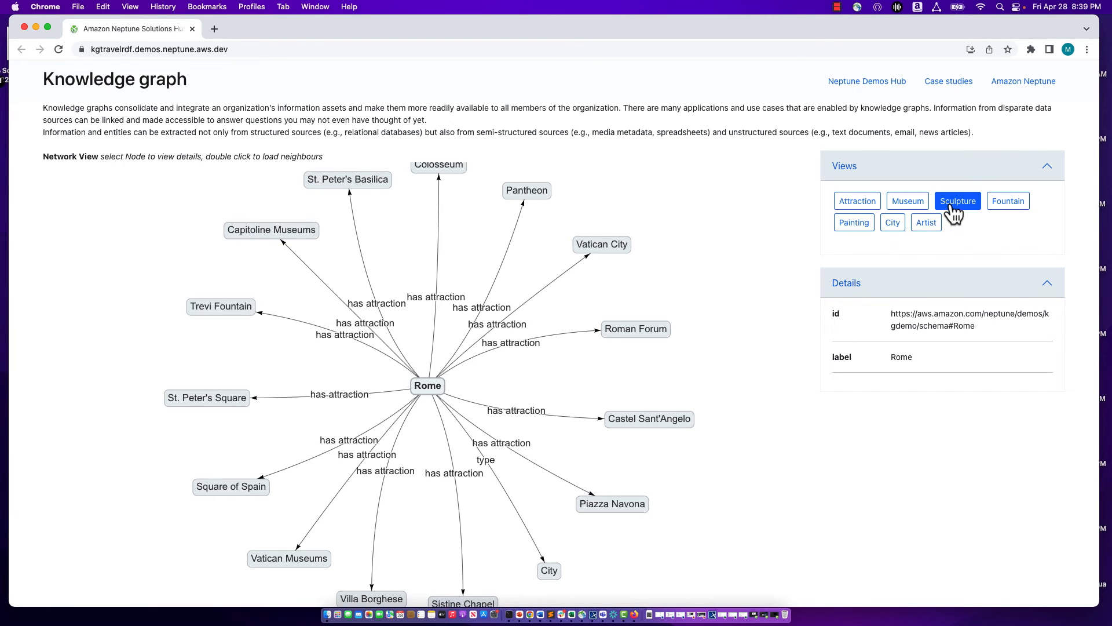
{"action": "left_click", "coordinate": [854, 222]}
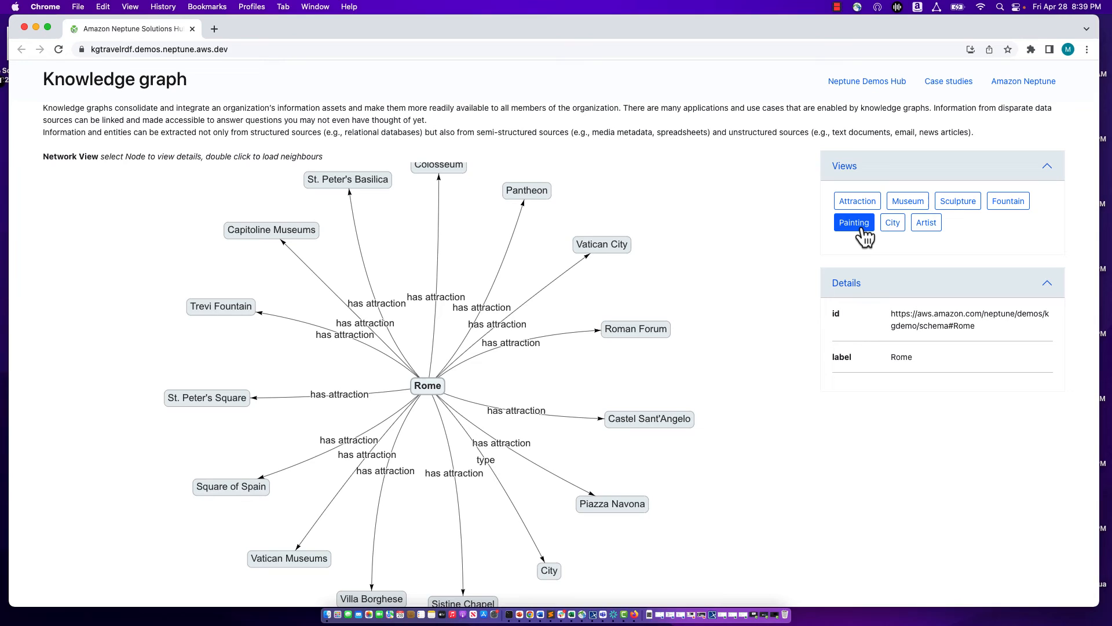
{"action": "left_click", "coordinate": [927, 222]}
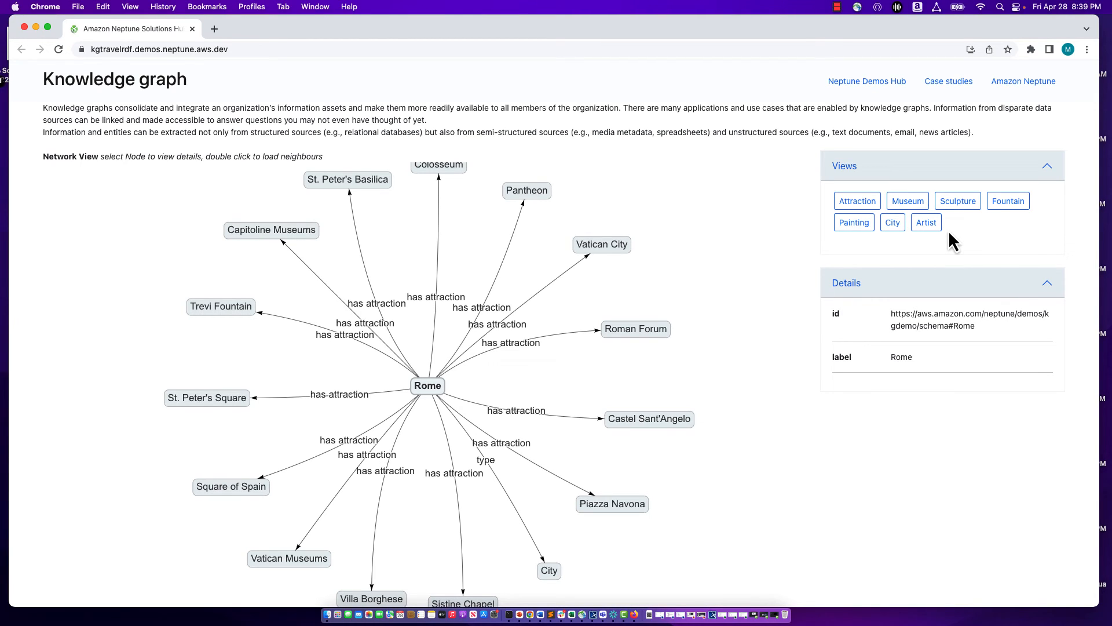
{"action": "mouse_move", "coordinate": [906, 228]}
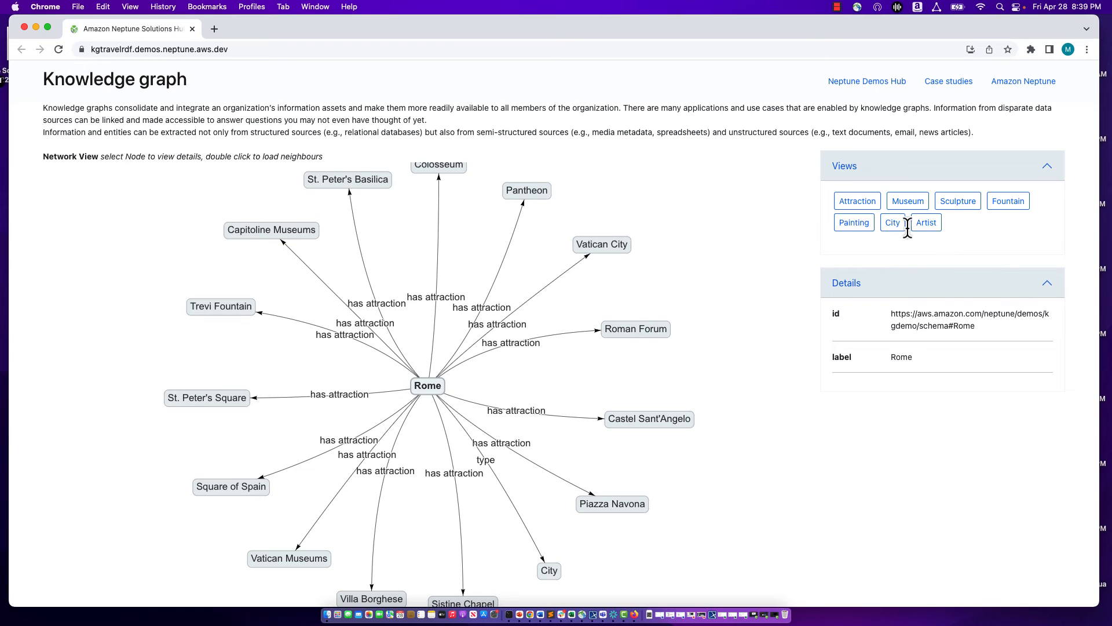
{"action": "left_click", "coordinate": [927, 222]}
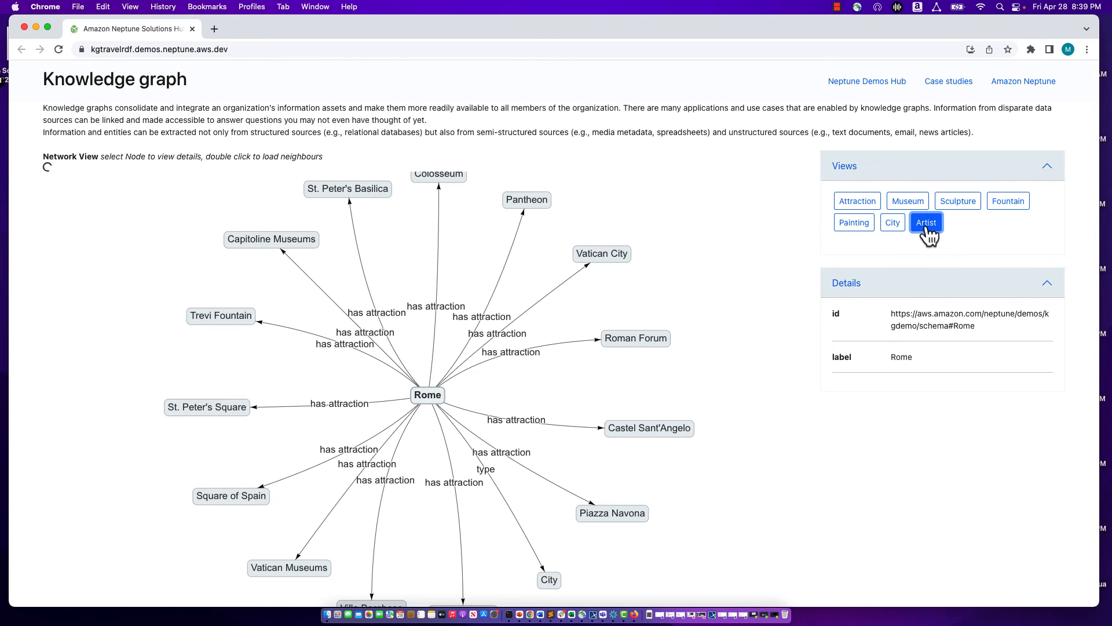
{"action": "left_click", "coordinate": [926, 221]}
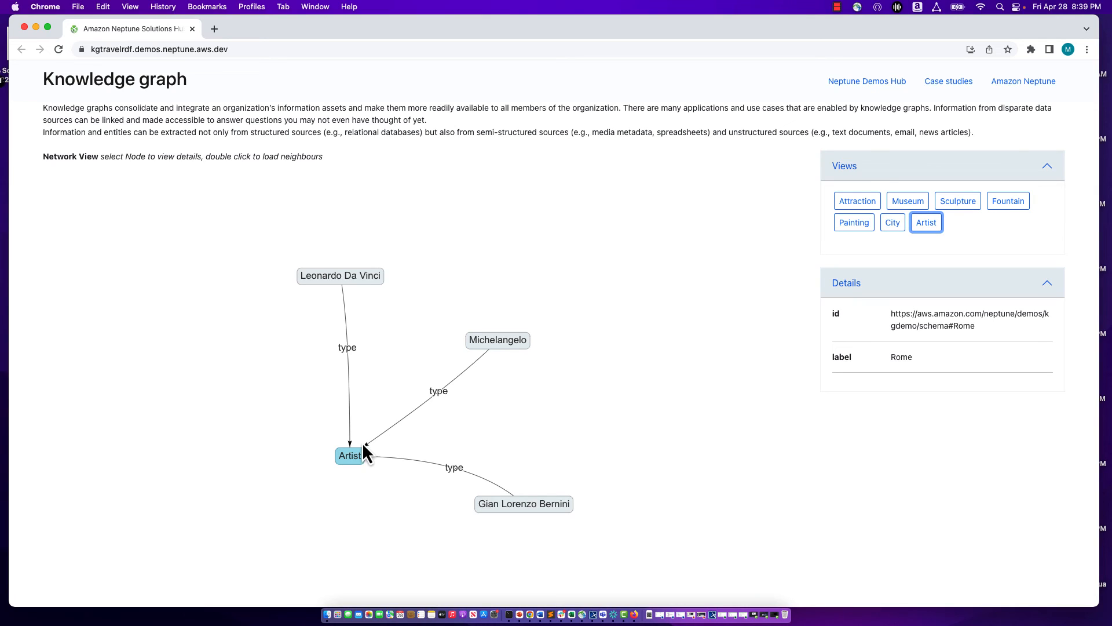
{"action": "mouse_move", "coordinate": [502, 454]}
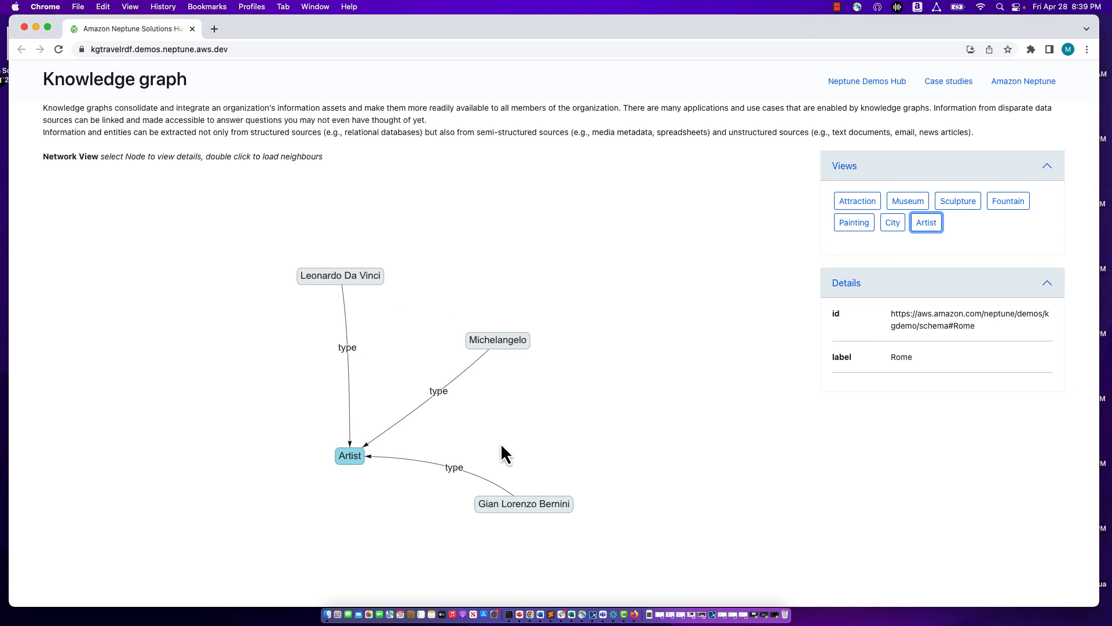
{"action": "mouse_move", "coordinate": [366, 292]}
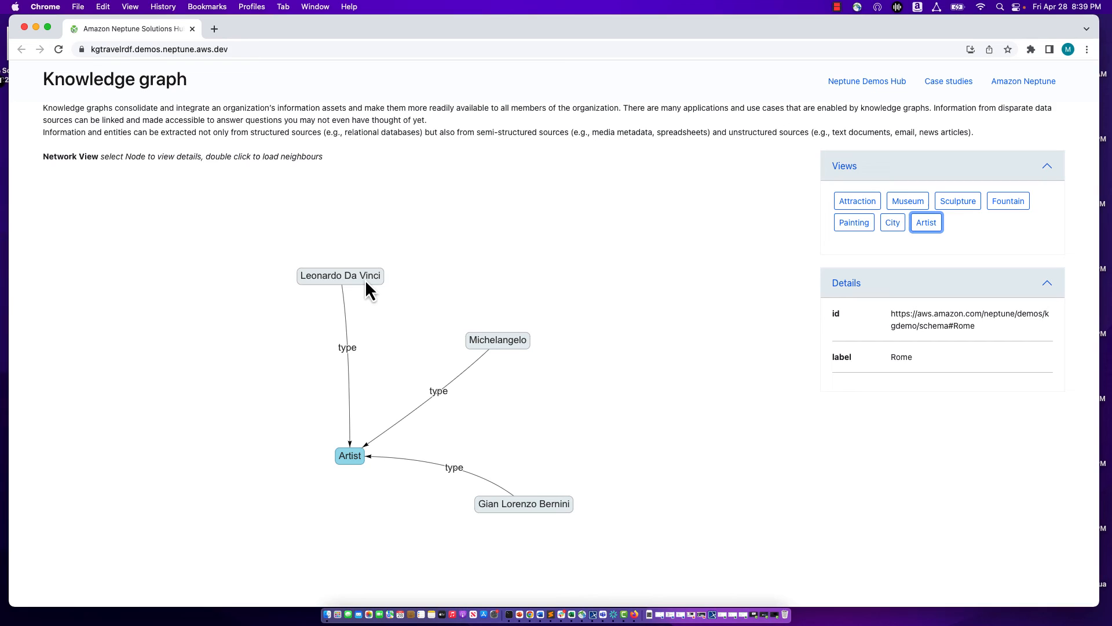
{"action": "mouse_move", "coordinate": [575, 519]}
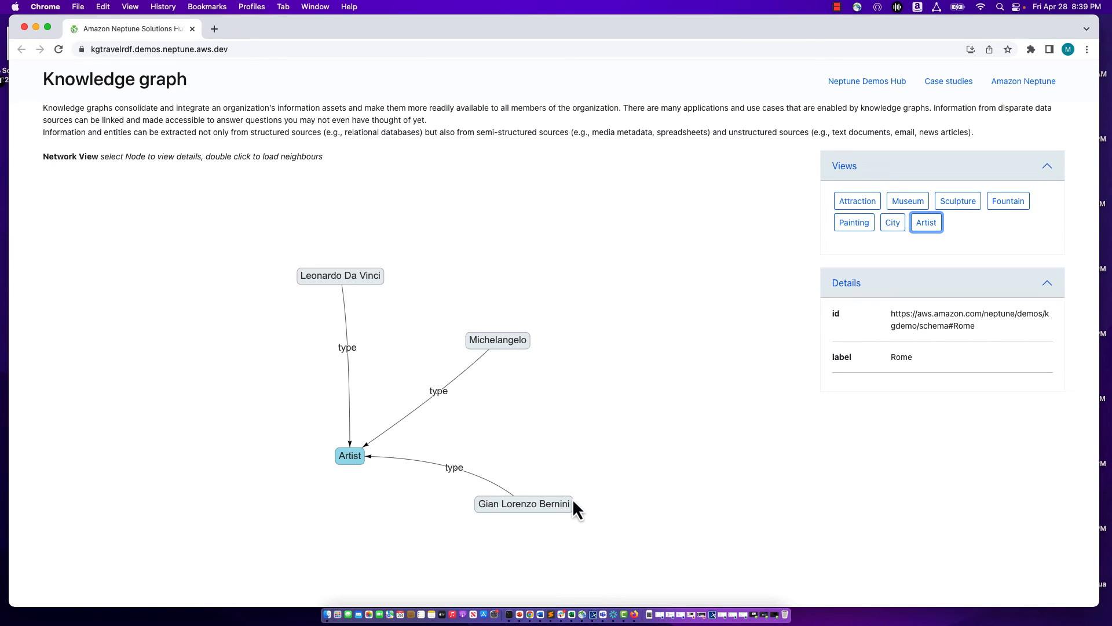
{"action": "mouse_move", "coordinate": [498, 370]}
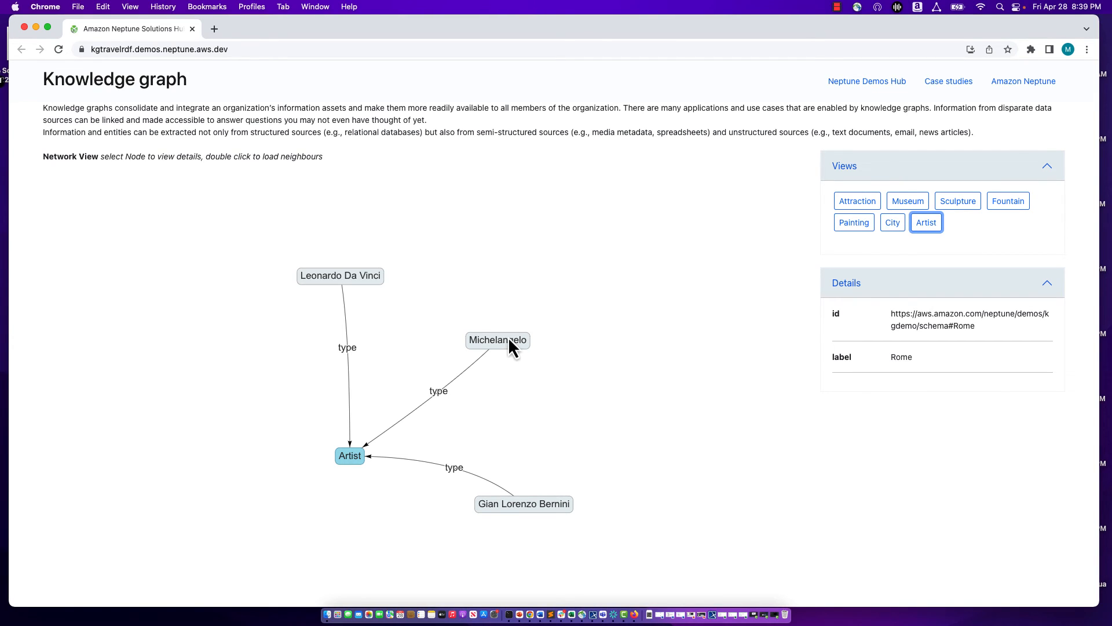
{"action": "double_click", "coordinate": [497, 341]}
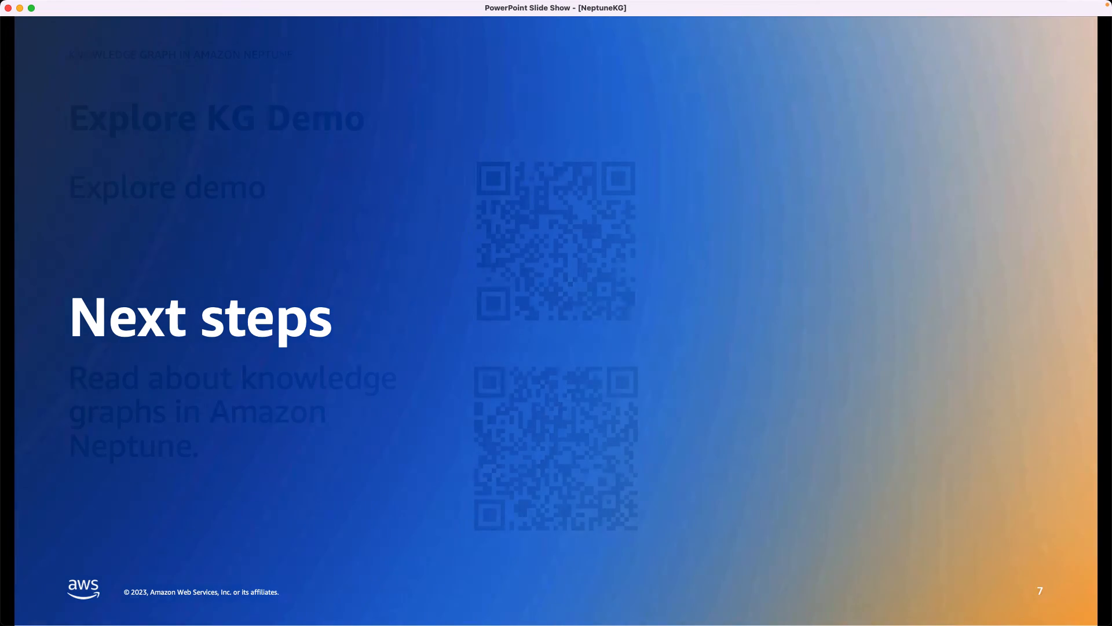
- Advance through the Explore KG Demo and Deploy Neptune slides to the closing discussion slide
{"action": "key", "text": "right"}
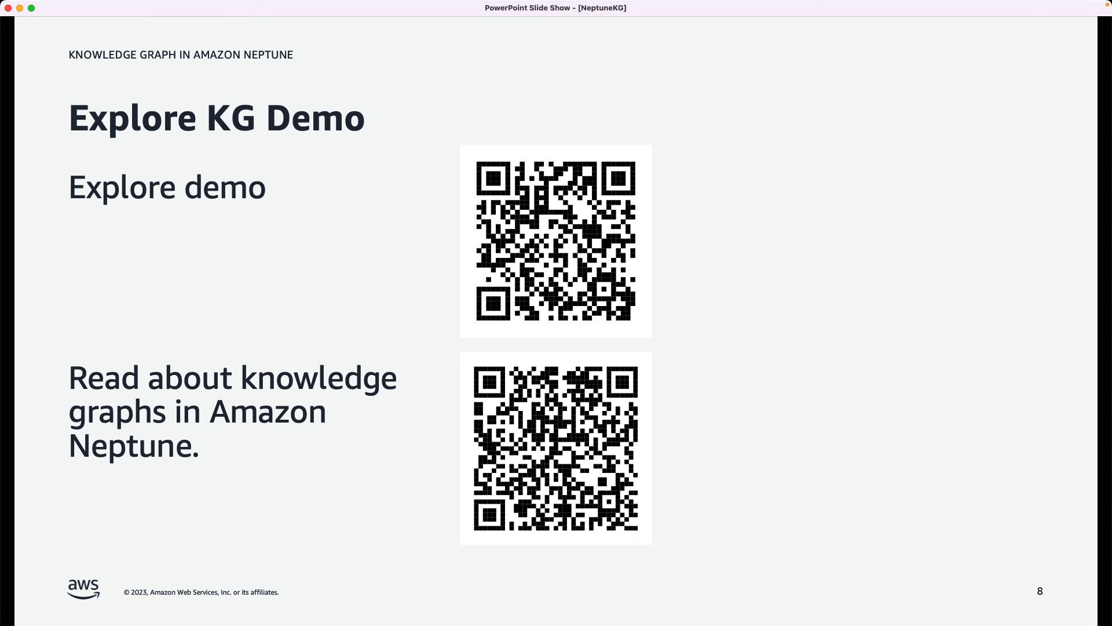
{"action": "mouse_move", "coordinate": [675, 447]}
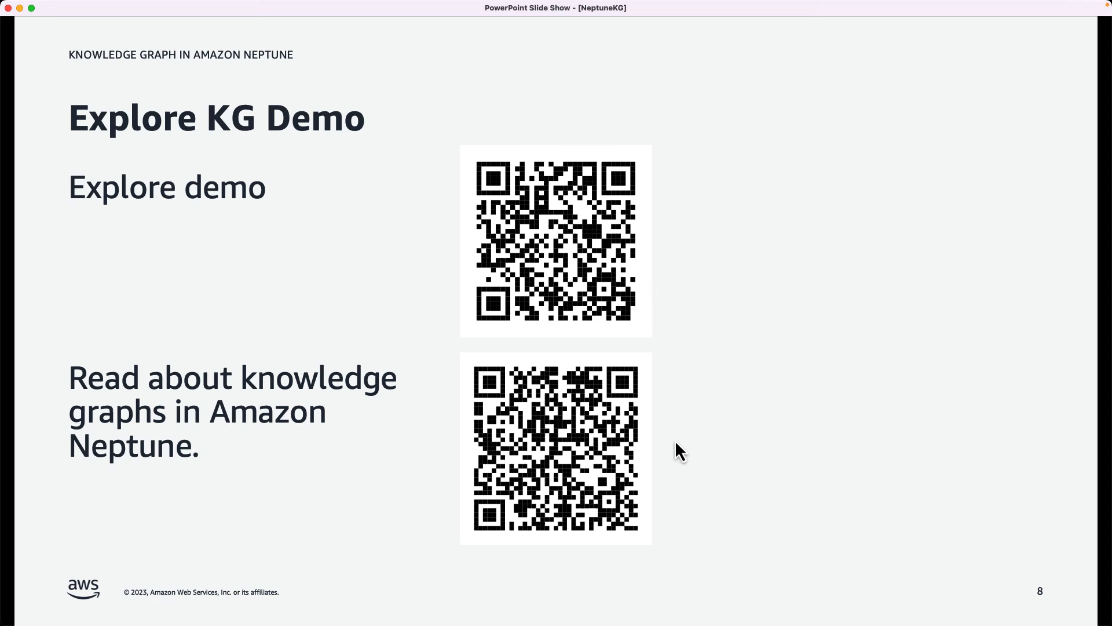
{"action": "mouse_move", "coordinate": [677, 442]}
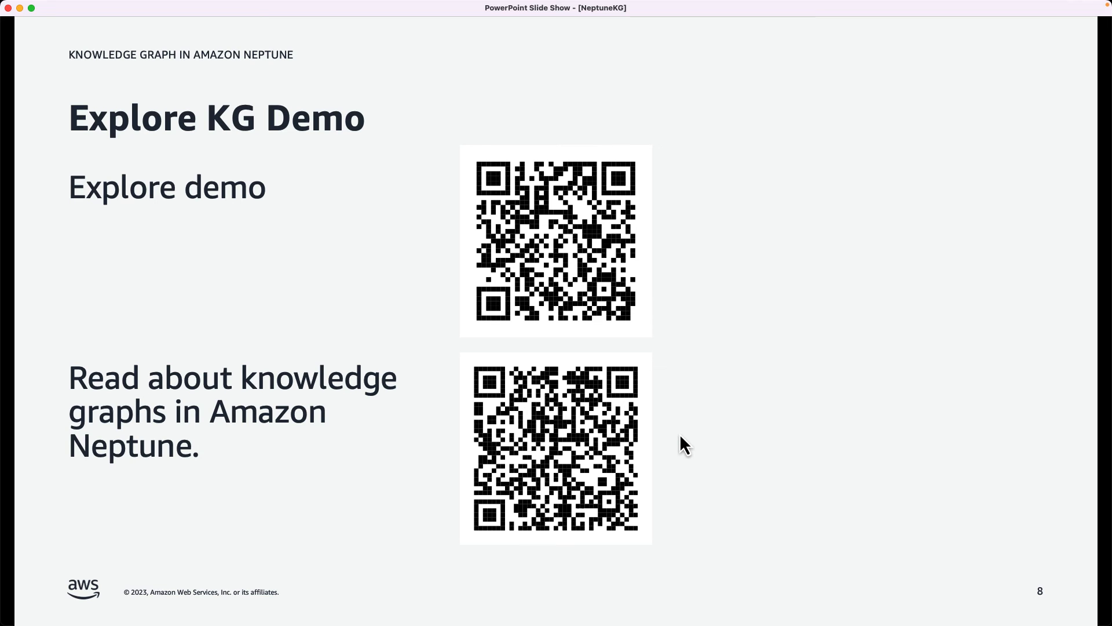
{"action": "key", "text": "Right"}
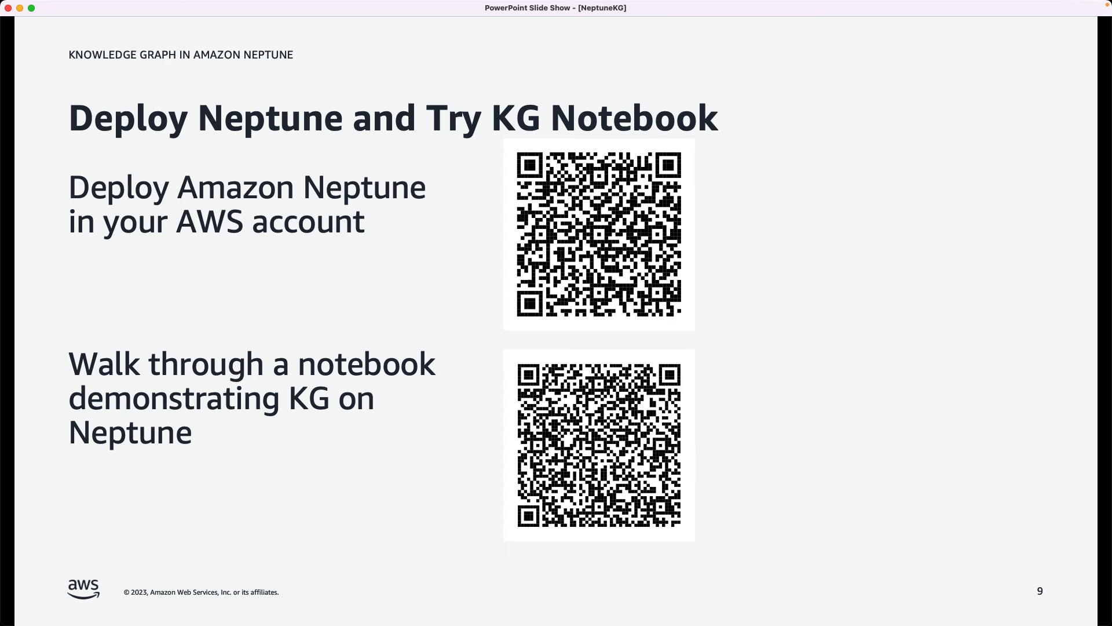
{"action": "mouse_move", "coordinate": [616, 337]}
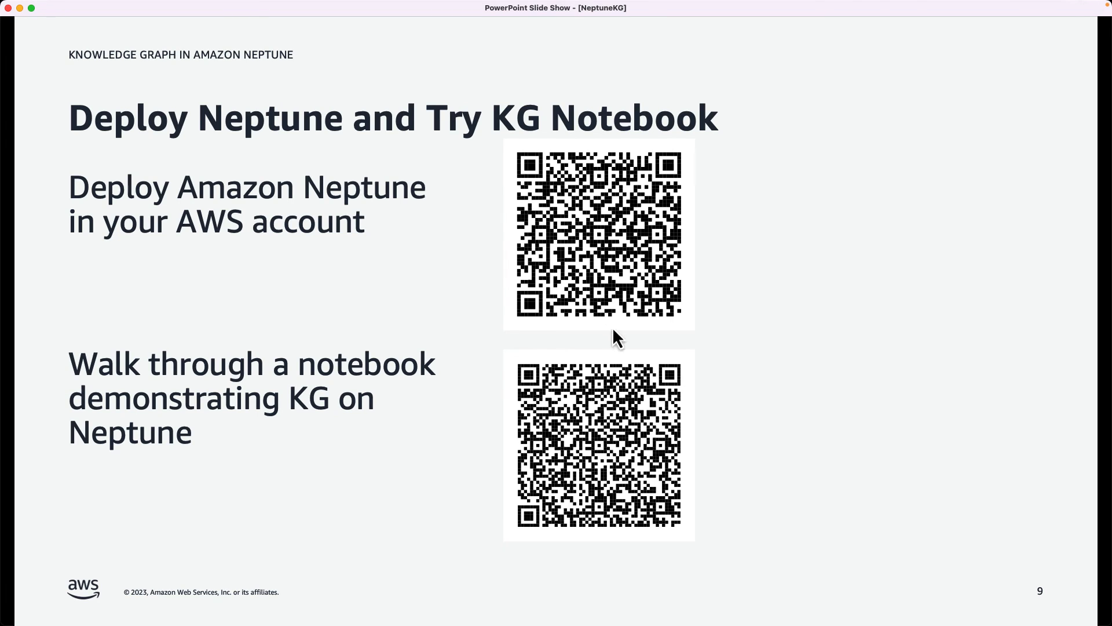
{"action": "mouse_move", "coordinate": [739, 243]}
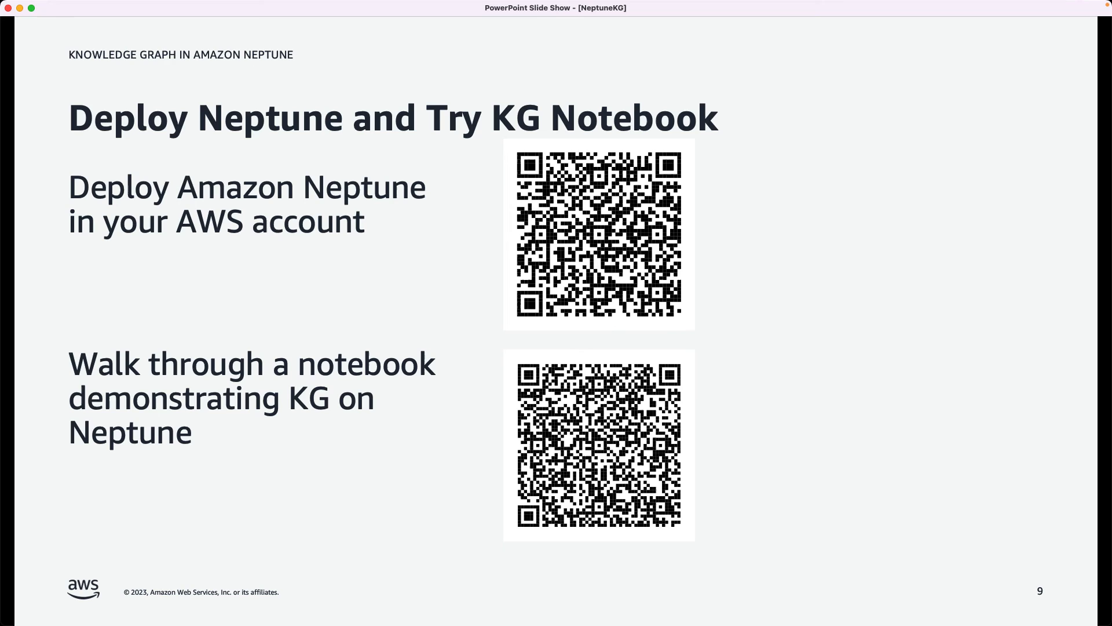
{"action": "mouse_move", "coordinate": [721, 383]}
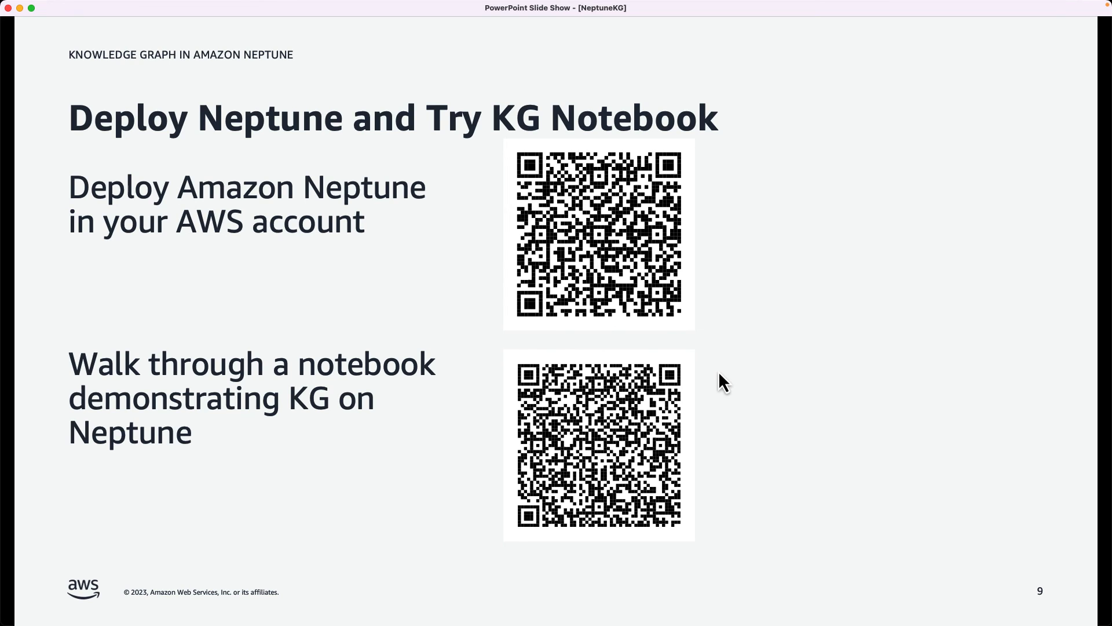
{"action": "mouse_move", "coordinate": [722, 414]}
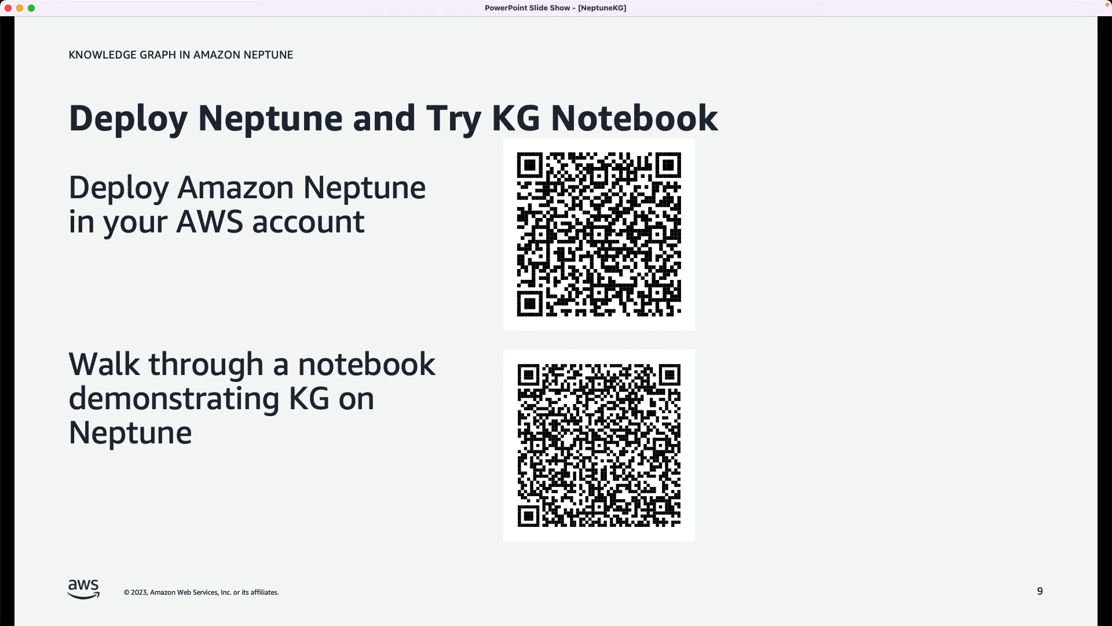
{"action": "key", "text": "Right"}
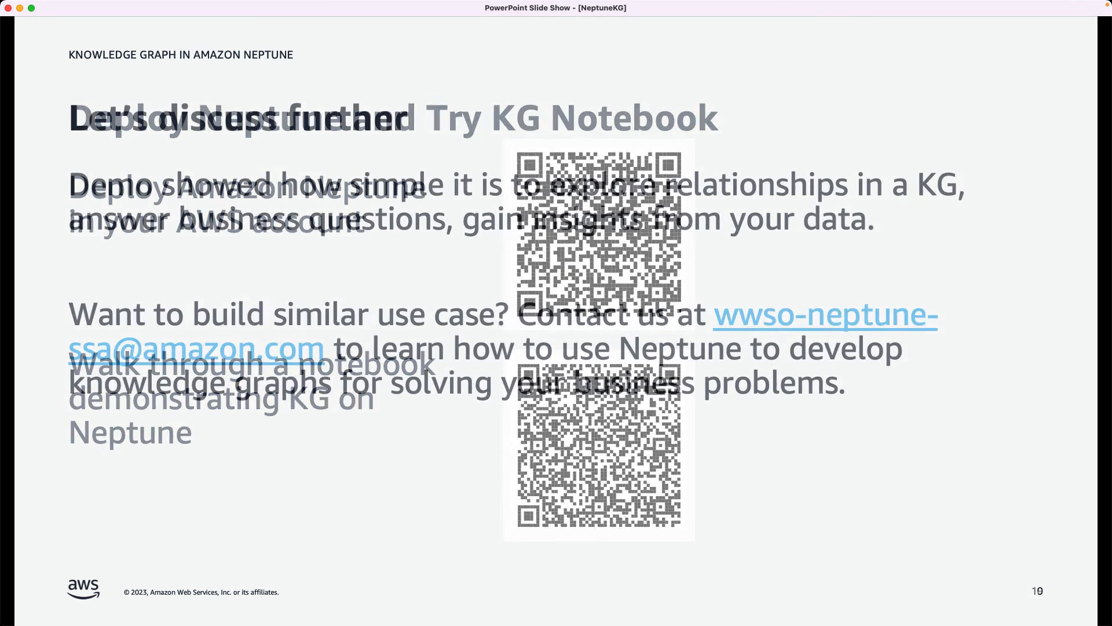